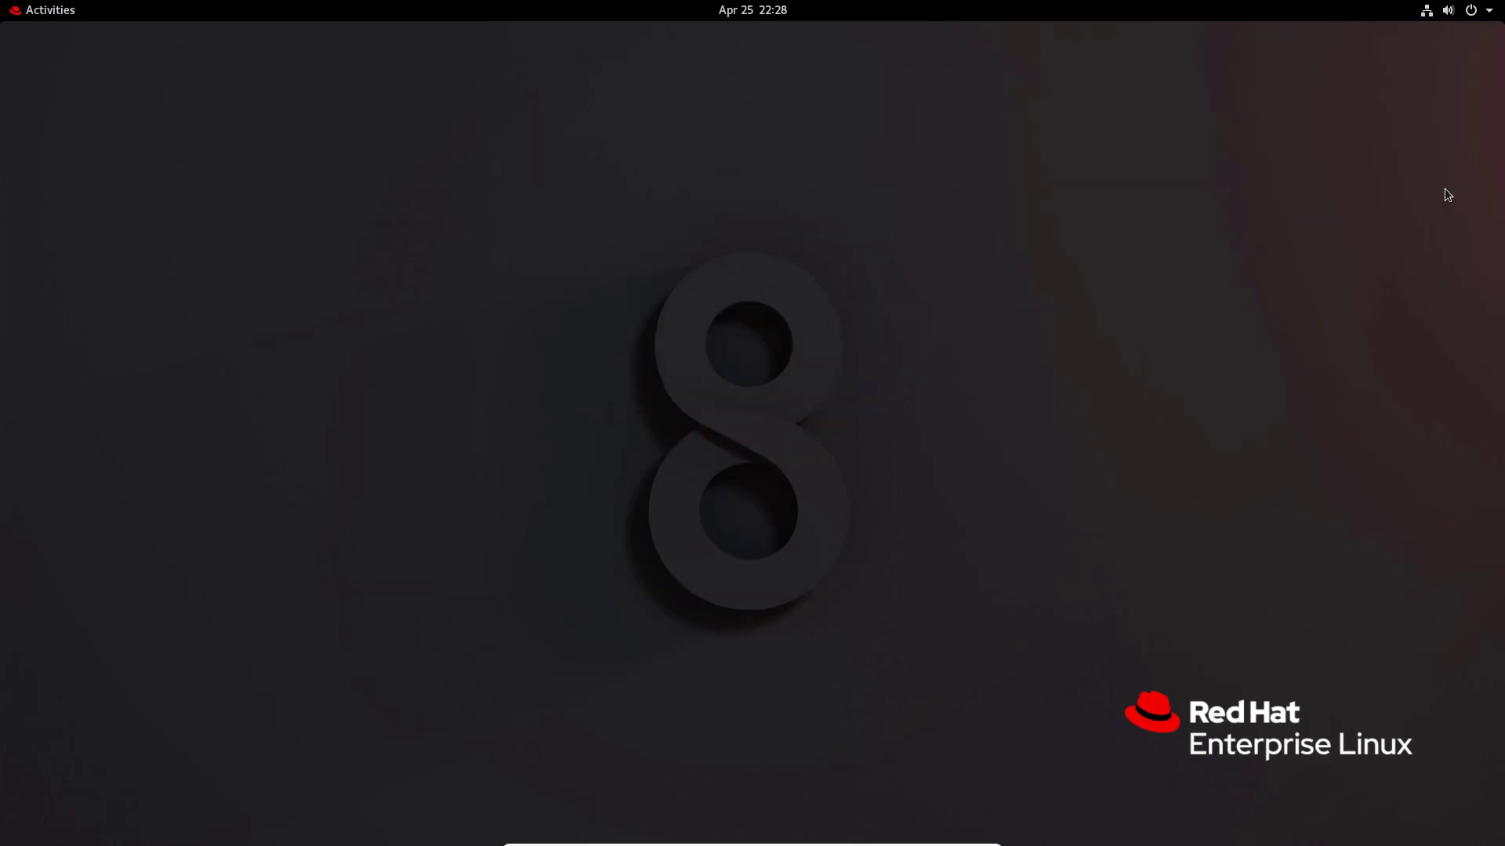
mouse_move(754, 489)
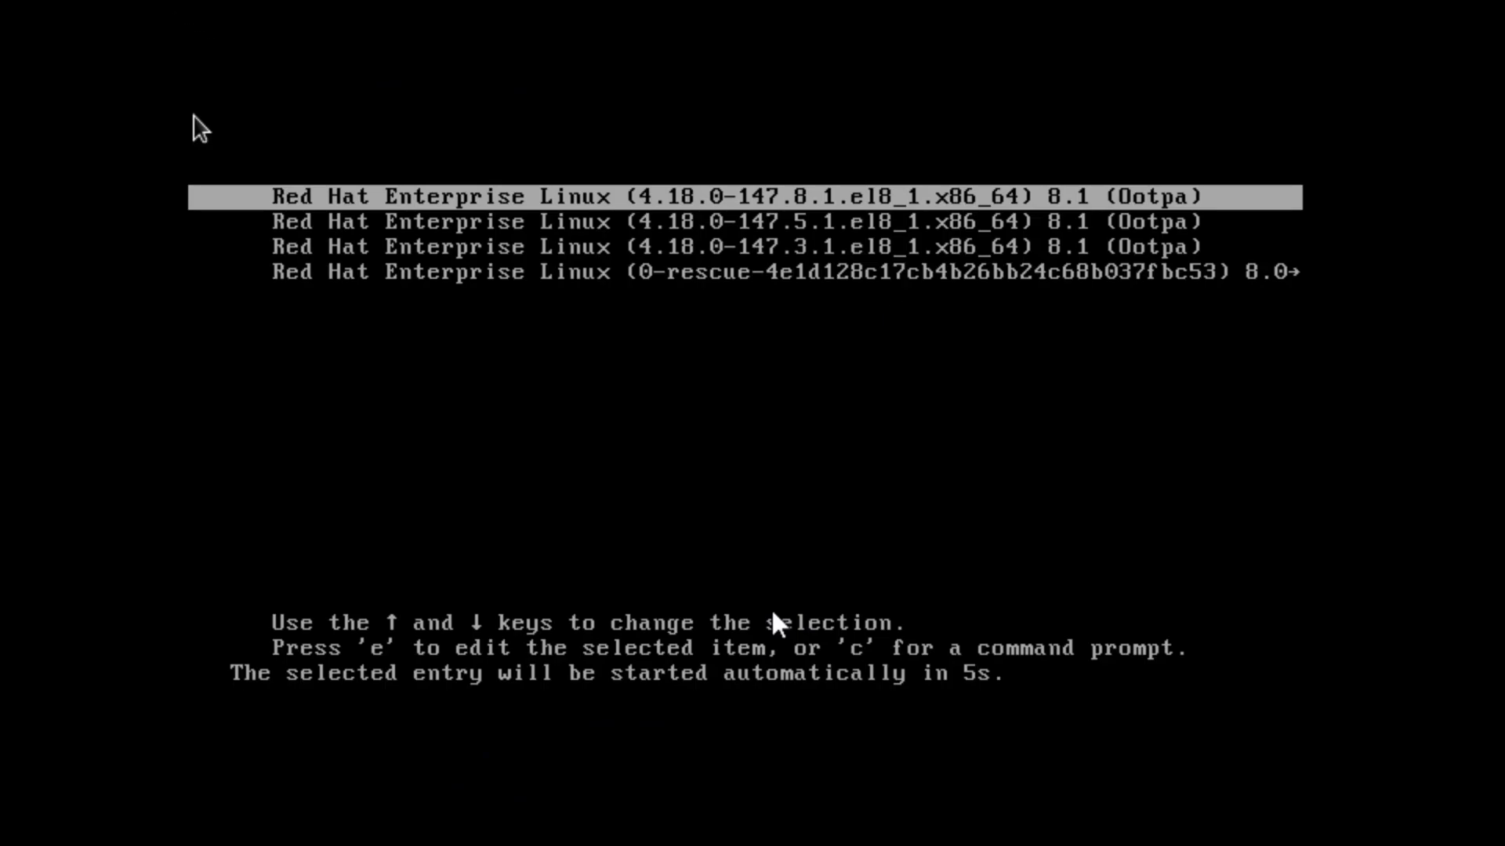
Stop the GRUB countdown and move through the kernel and rescue entries back to the newest kernel.
key("Down")
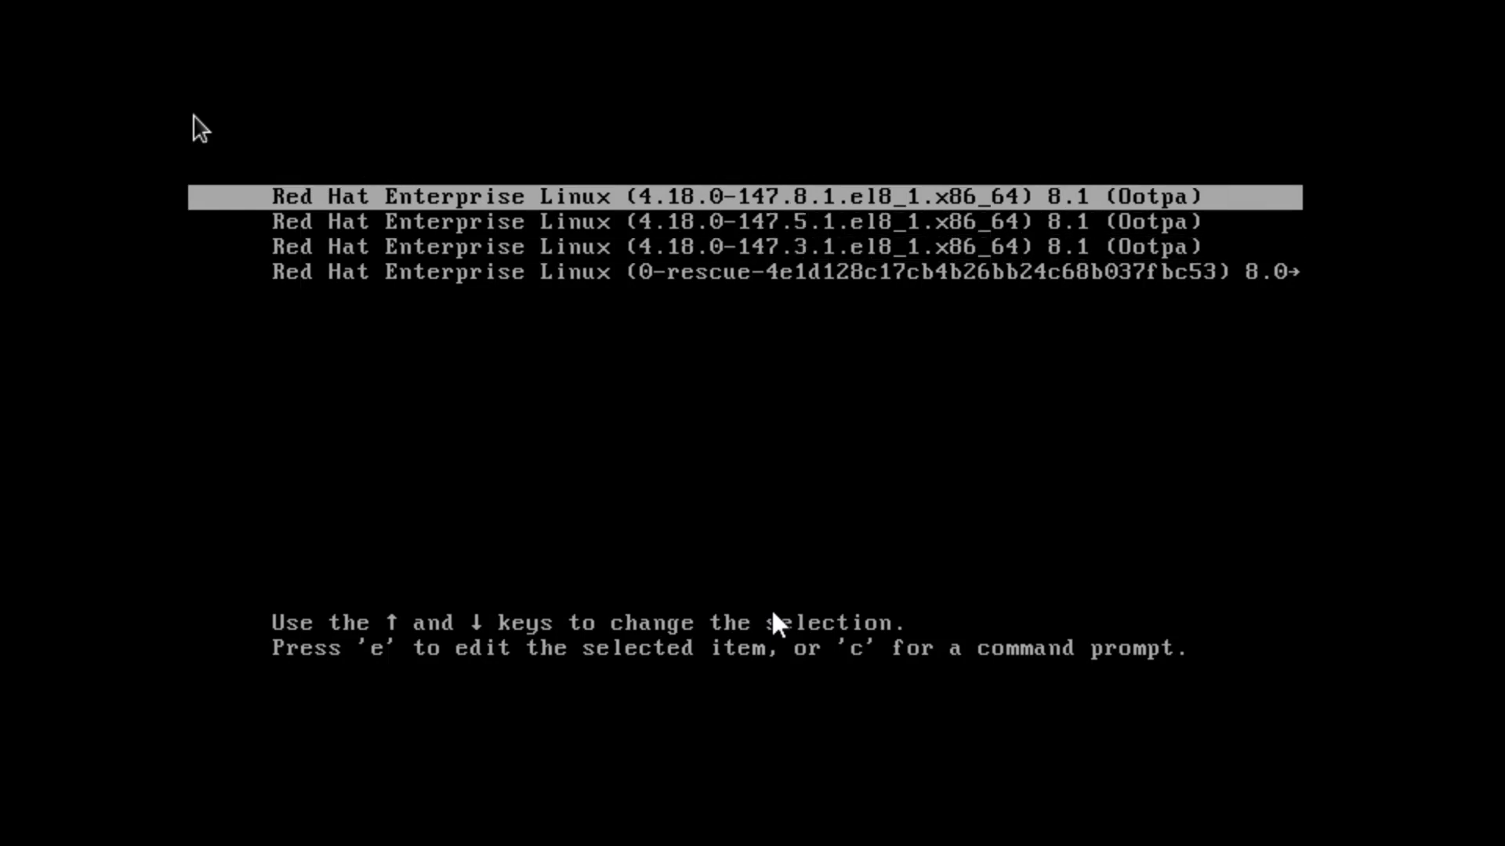
key("Down")
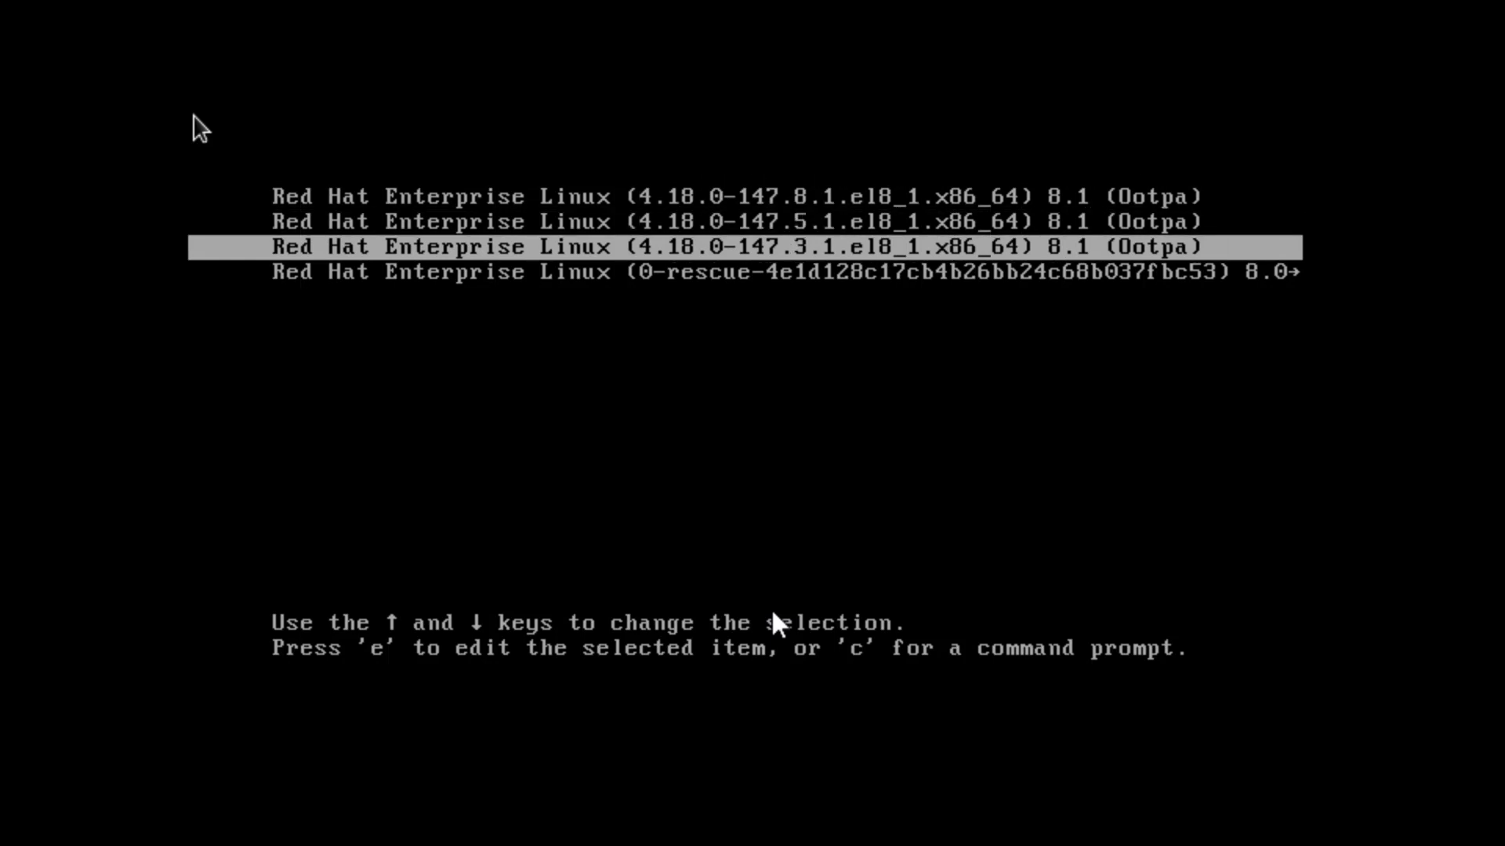
key("Up")
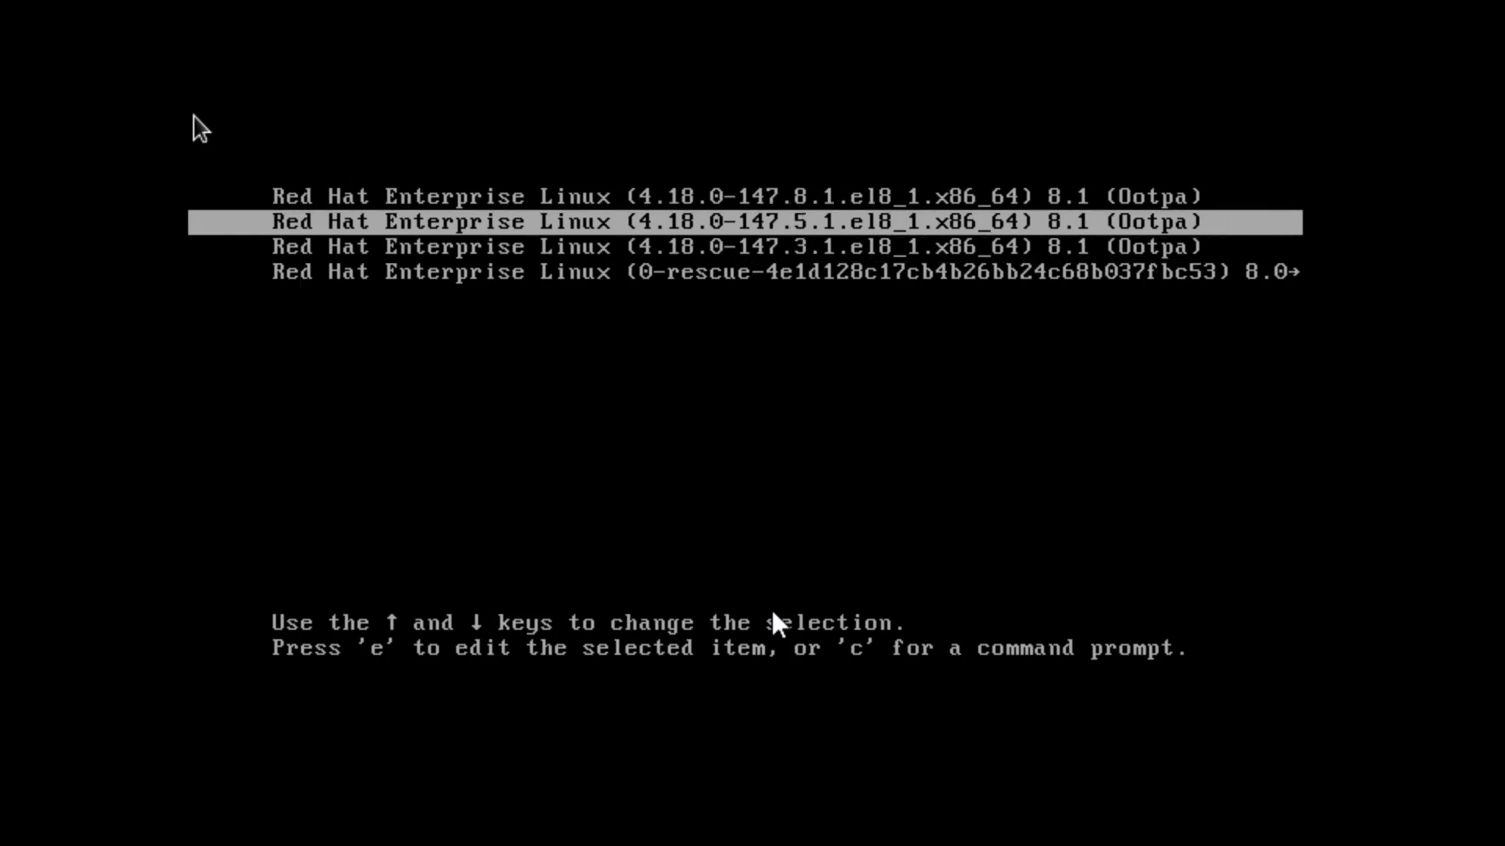
key("Down")
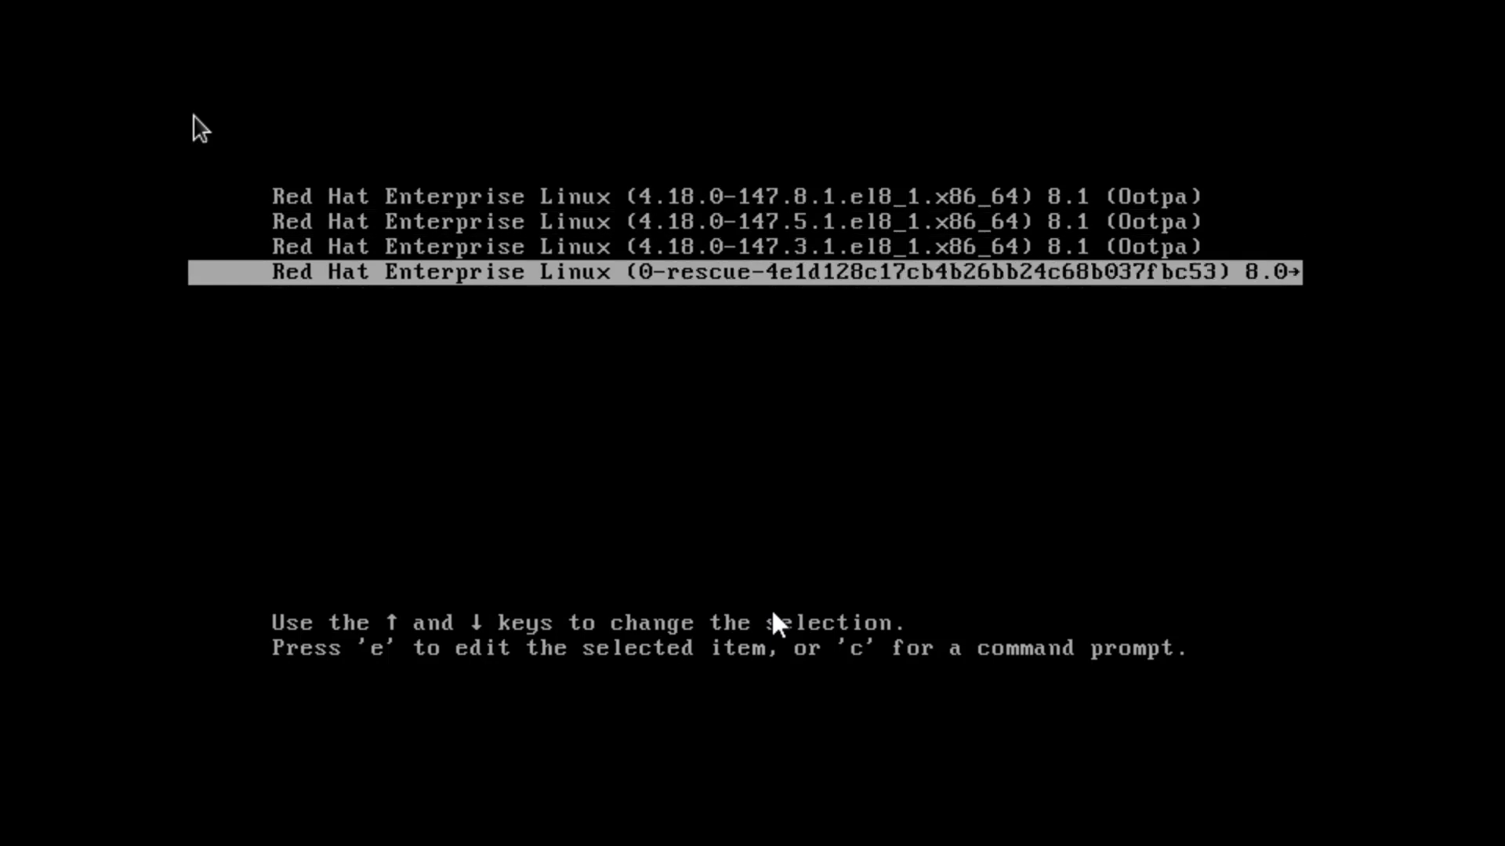
key("Up")
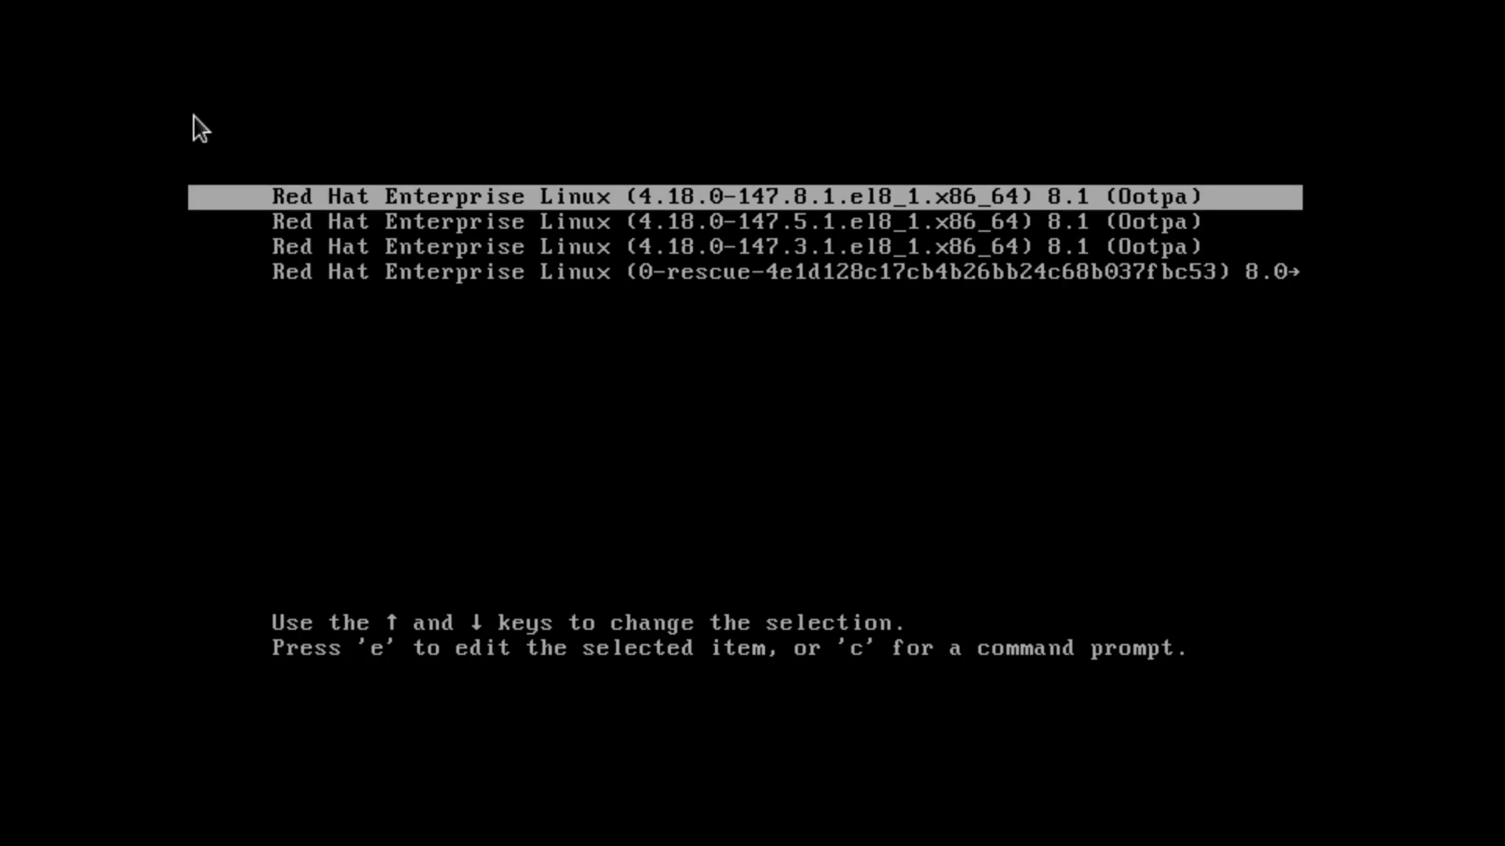
View the newest kernel's boot commands, then boot it into the RHEL 8 desktop.
key("e")
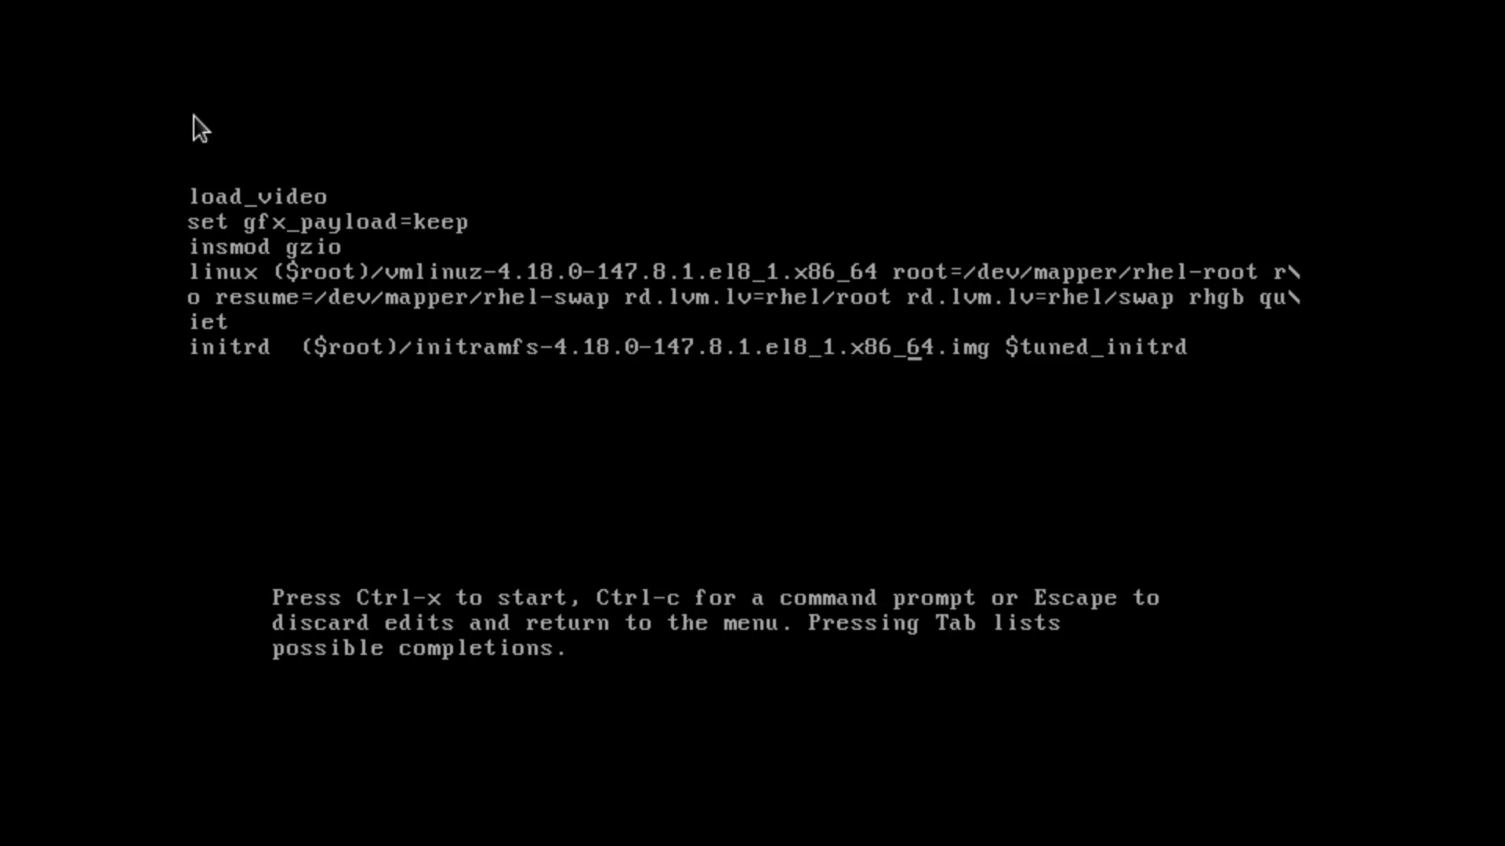
key("Escape")
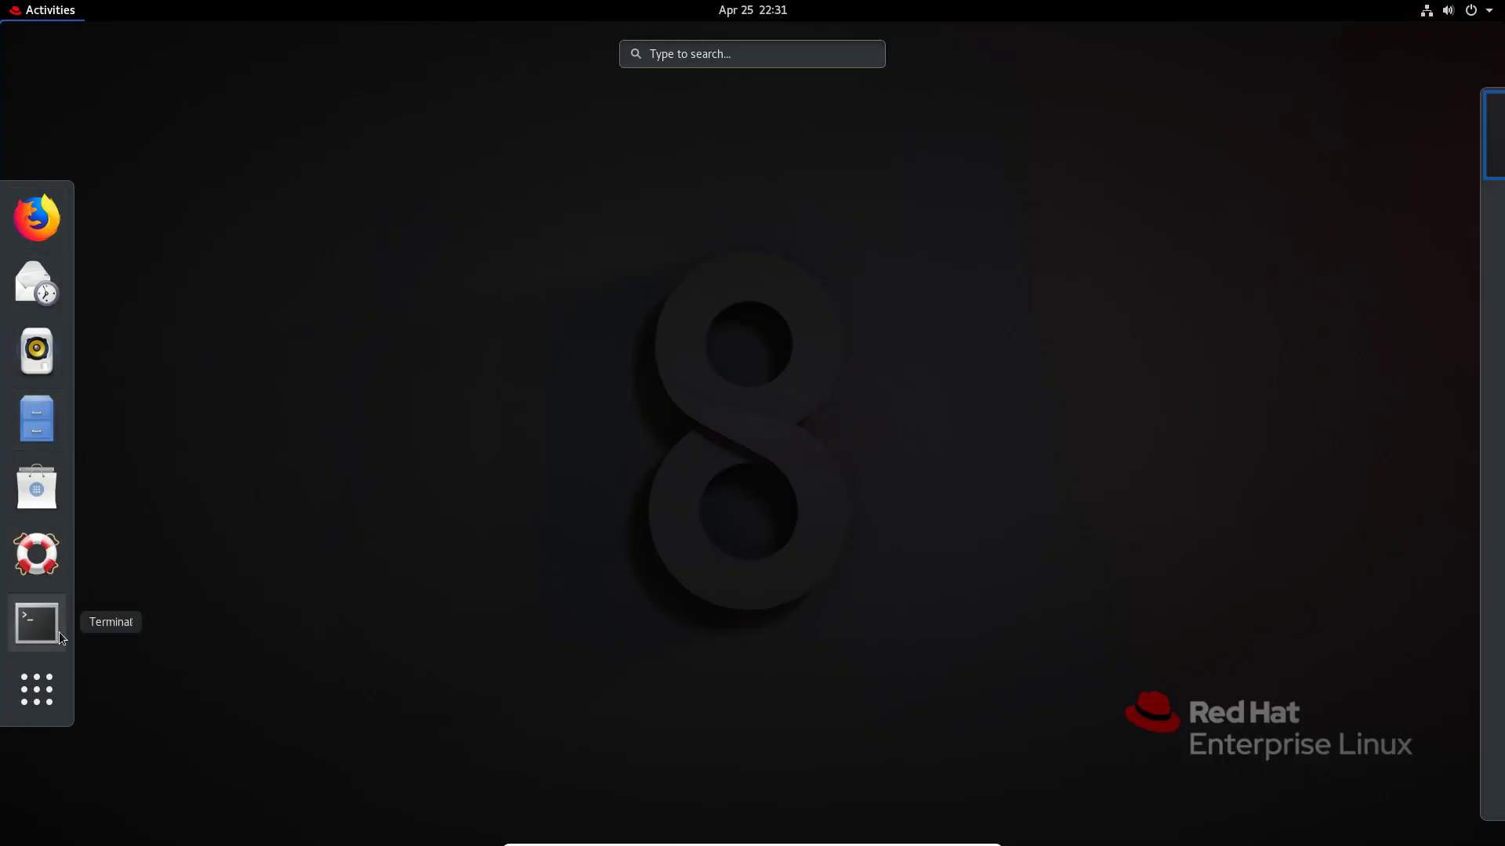
Start a root shell with sudo bash and list all commands beginning with grub2-.
left_click(36, 622)
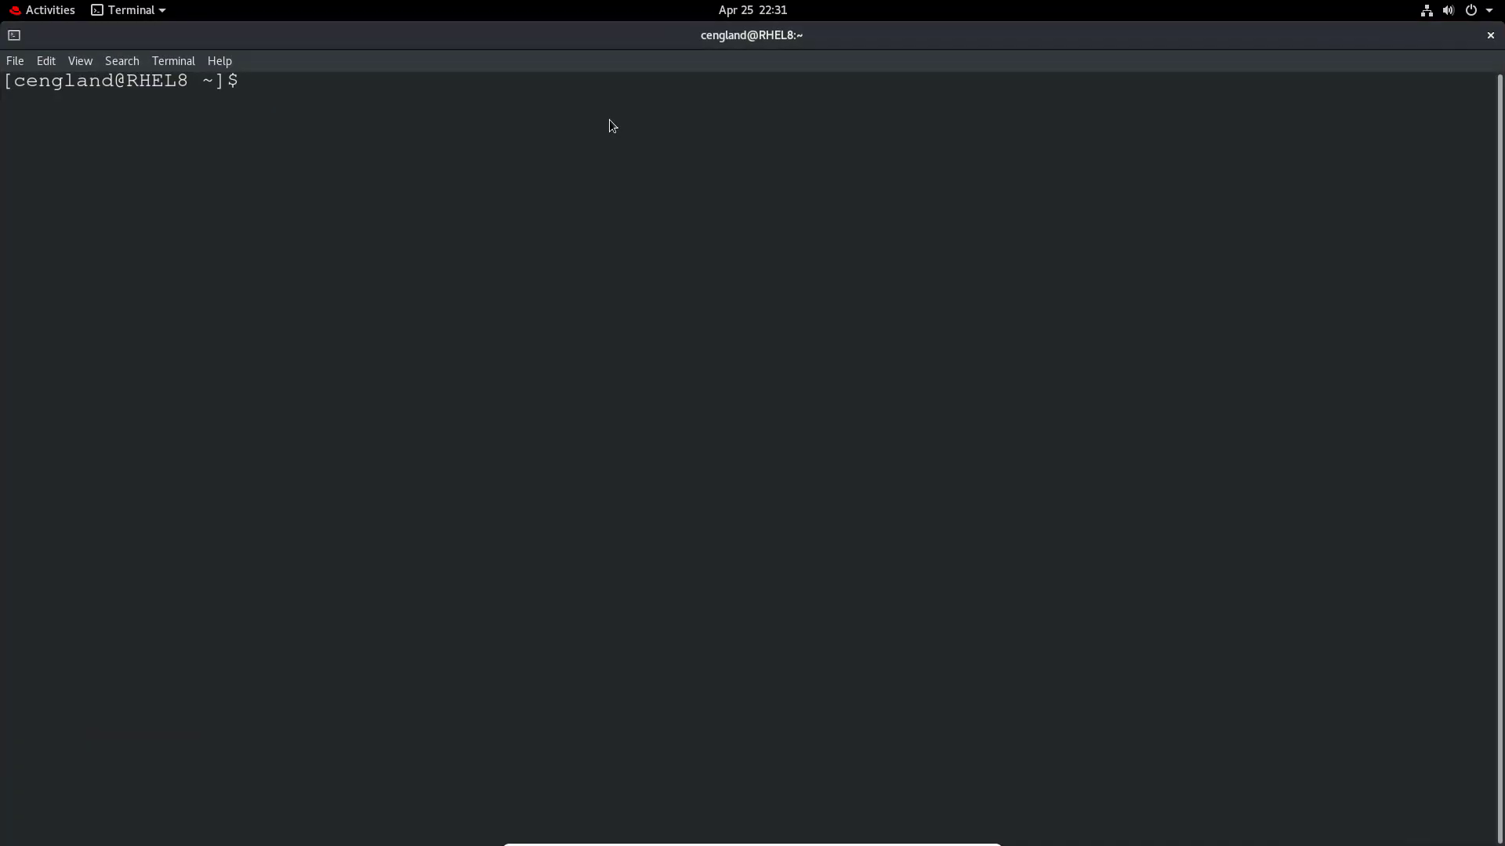
type("sudio")
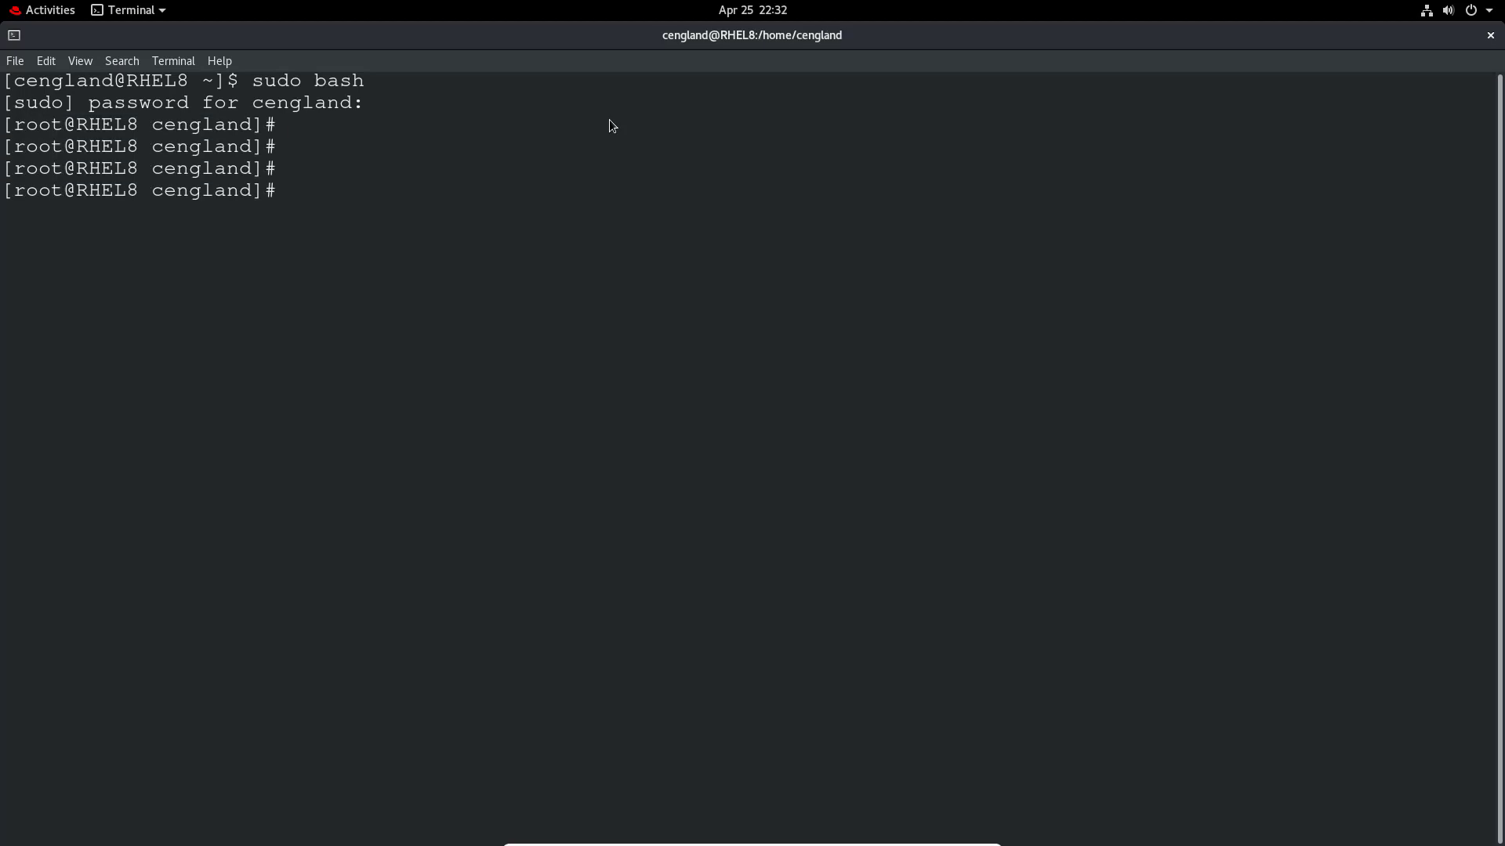
type("gru")
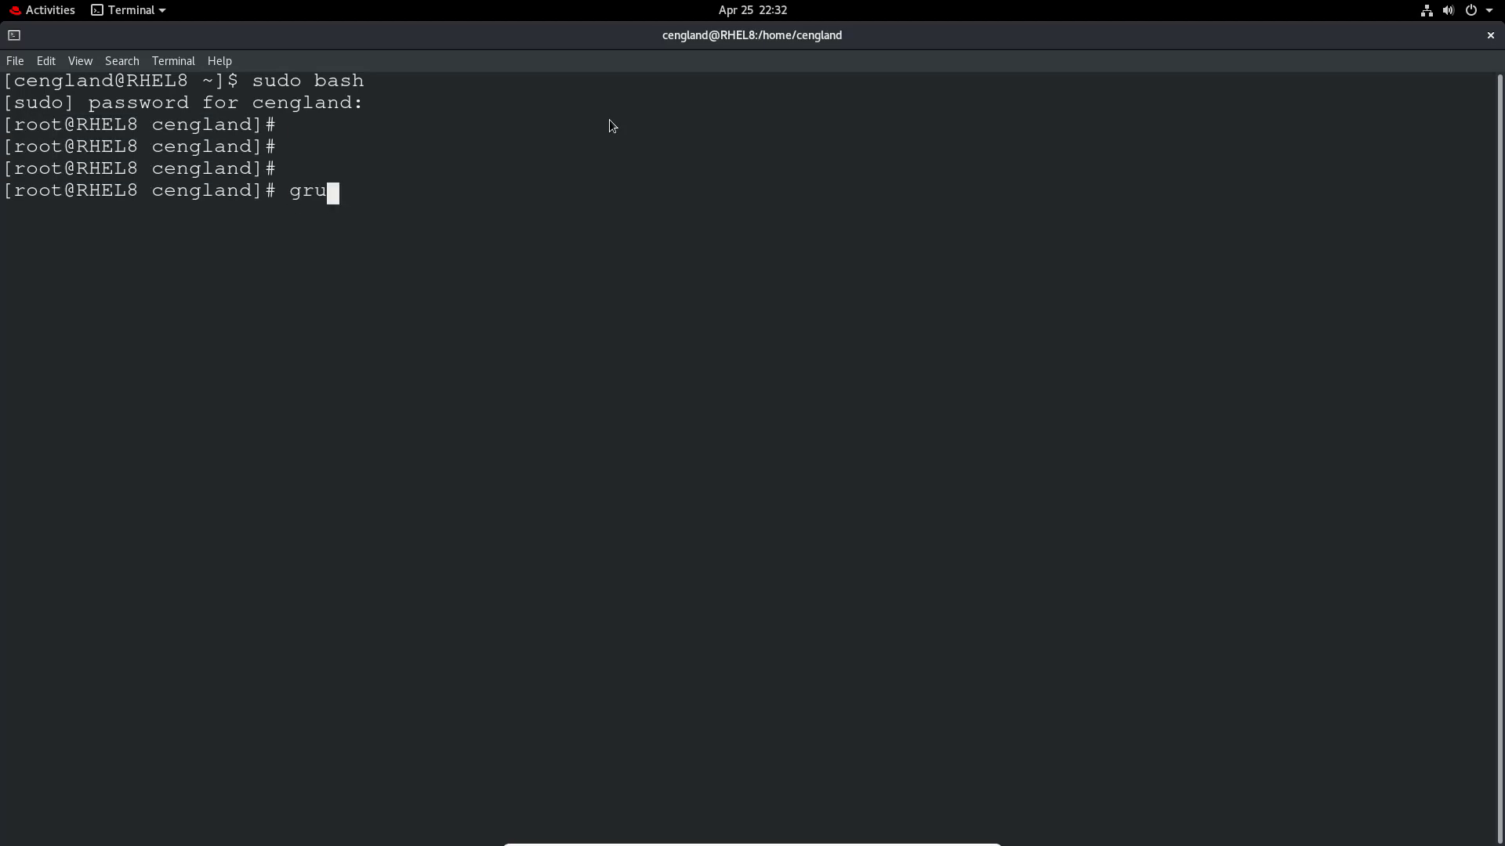
type("b2-")
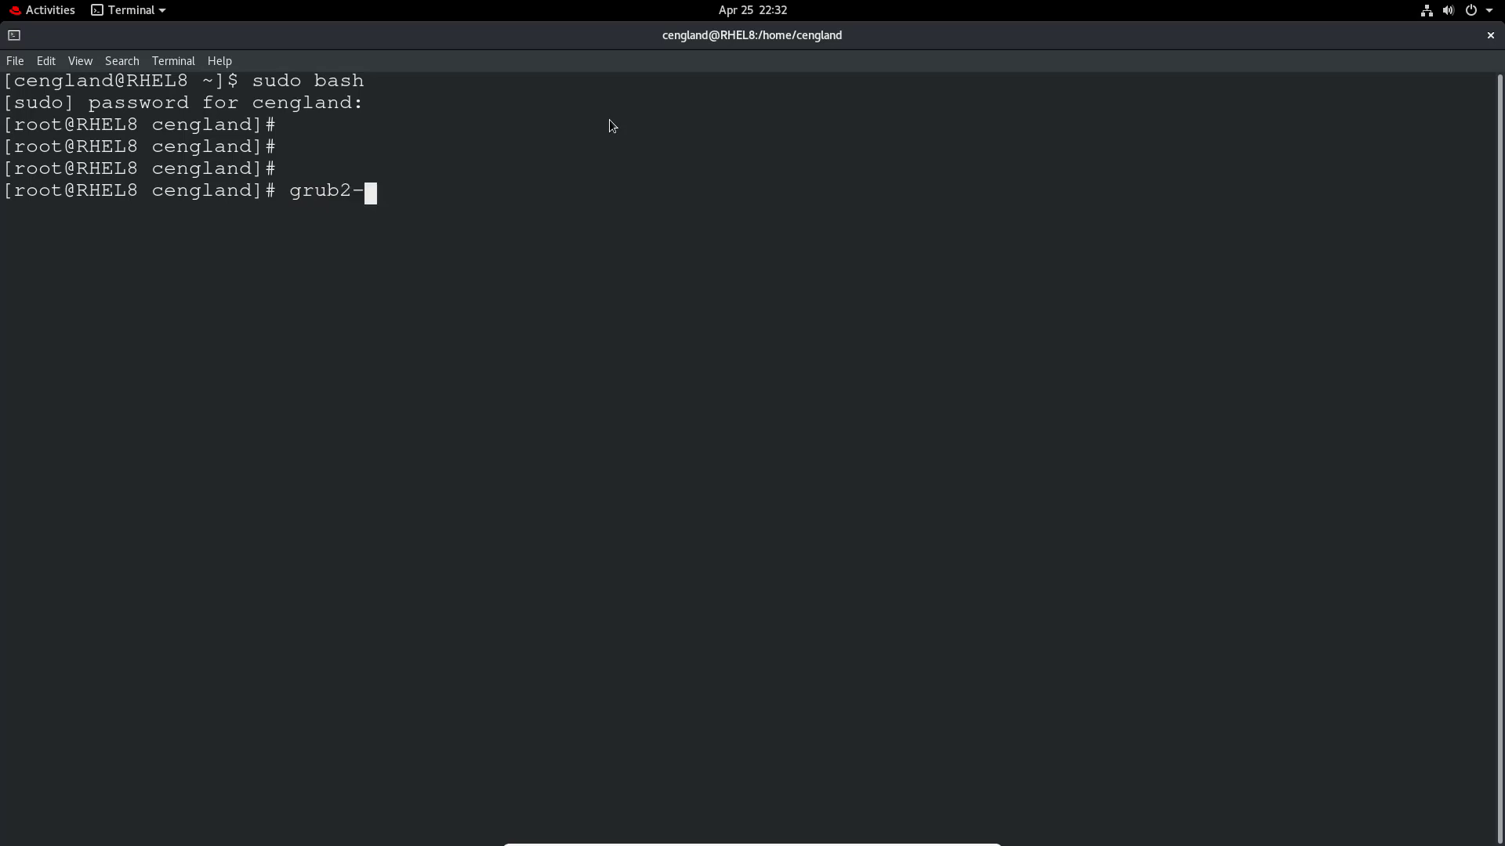
key("Tab")
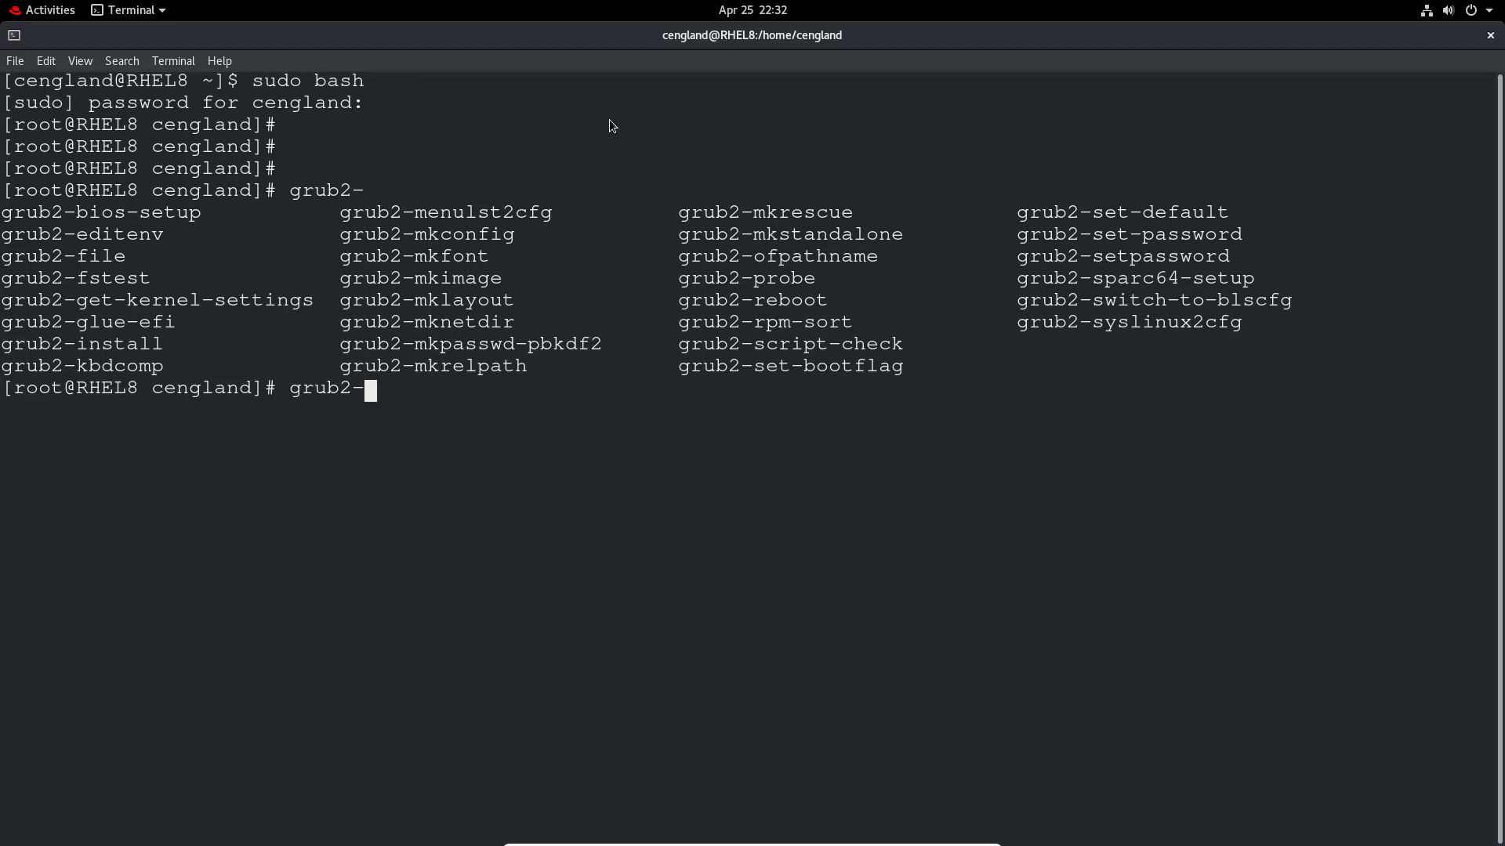
Run grub2-editenv list to show saved_entry=0 and the kernel options.
type("editenv")
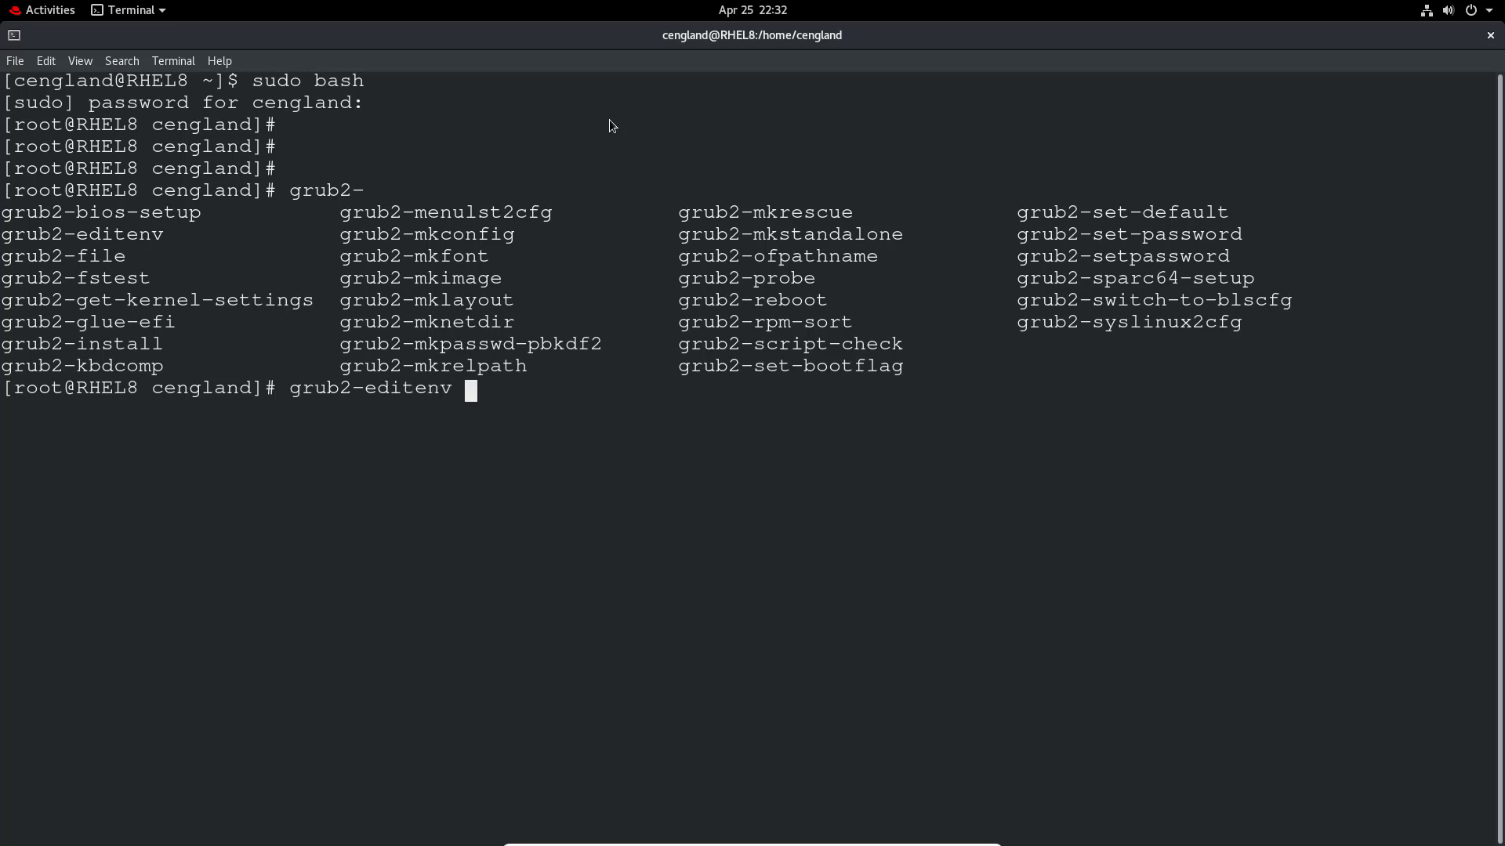
type("list")
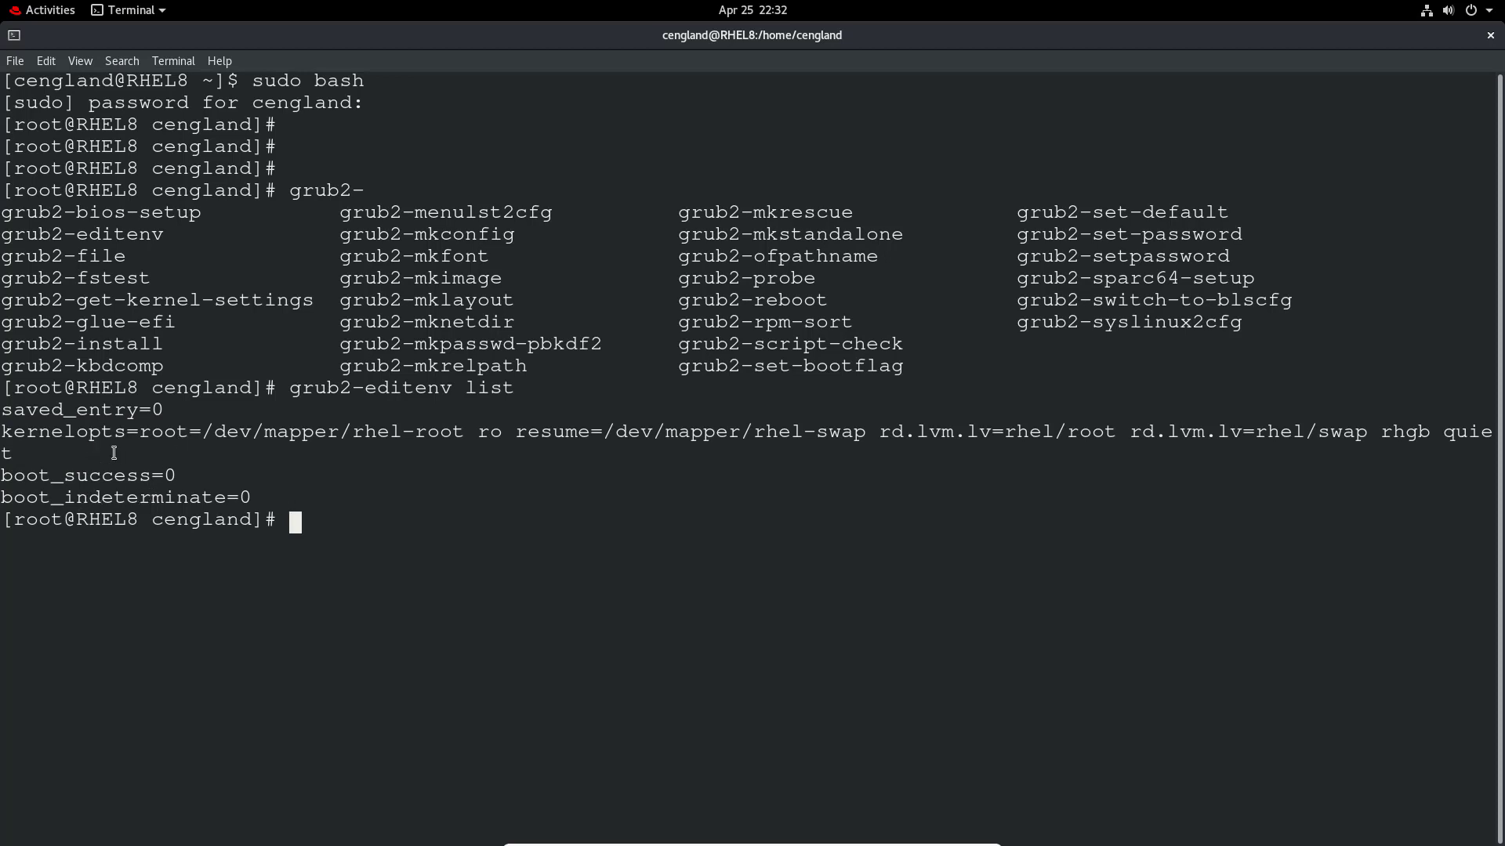
mouse_move(492, 523)
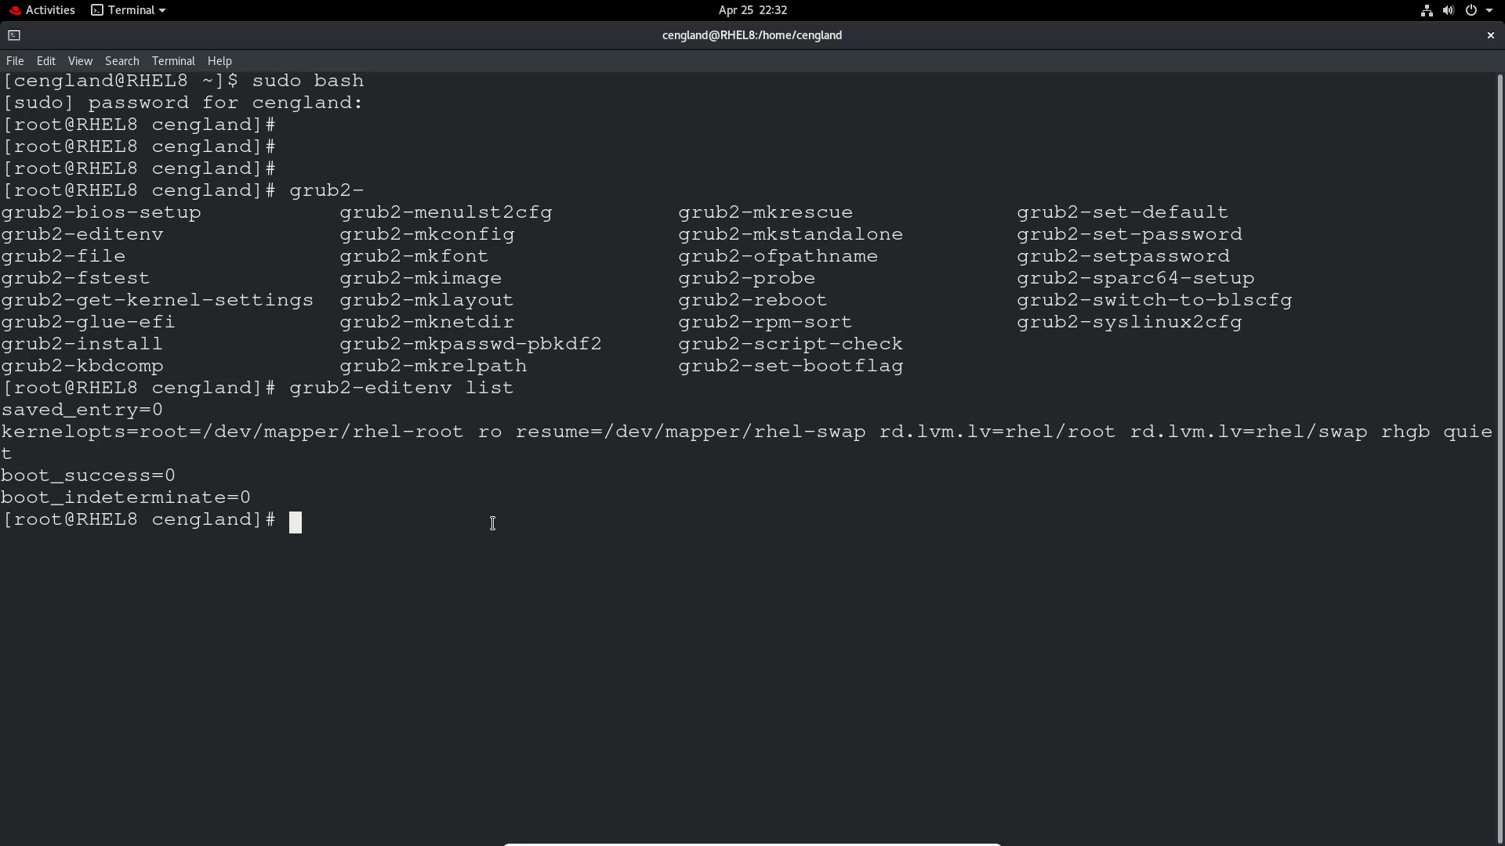
Run grub2-set-default 1 to make entry 1 the default boot entry.
type("g")
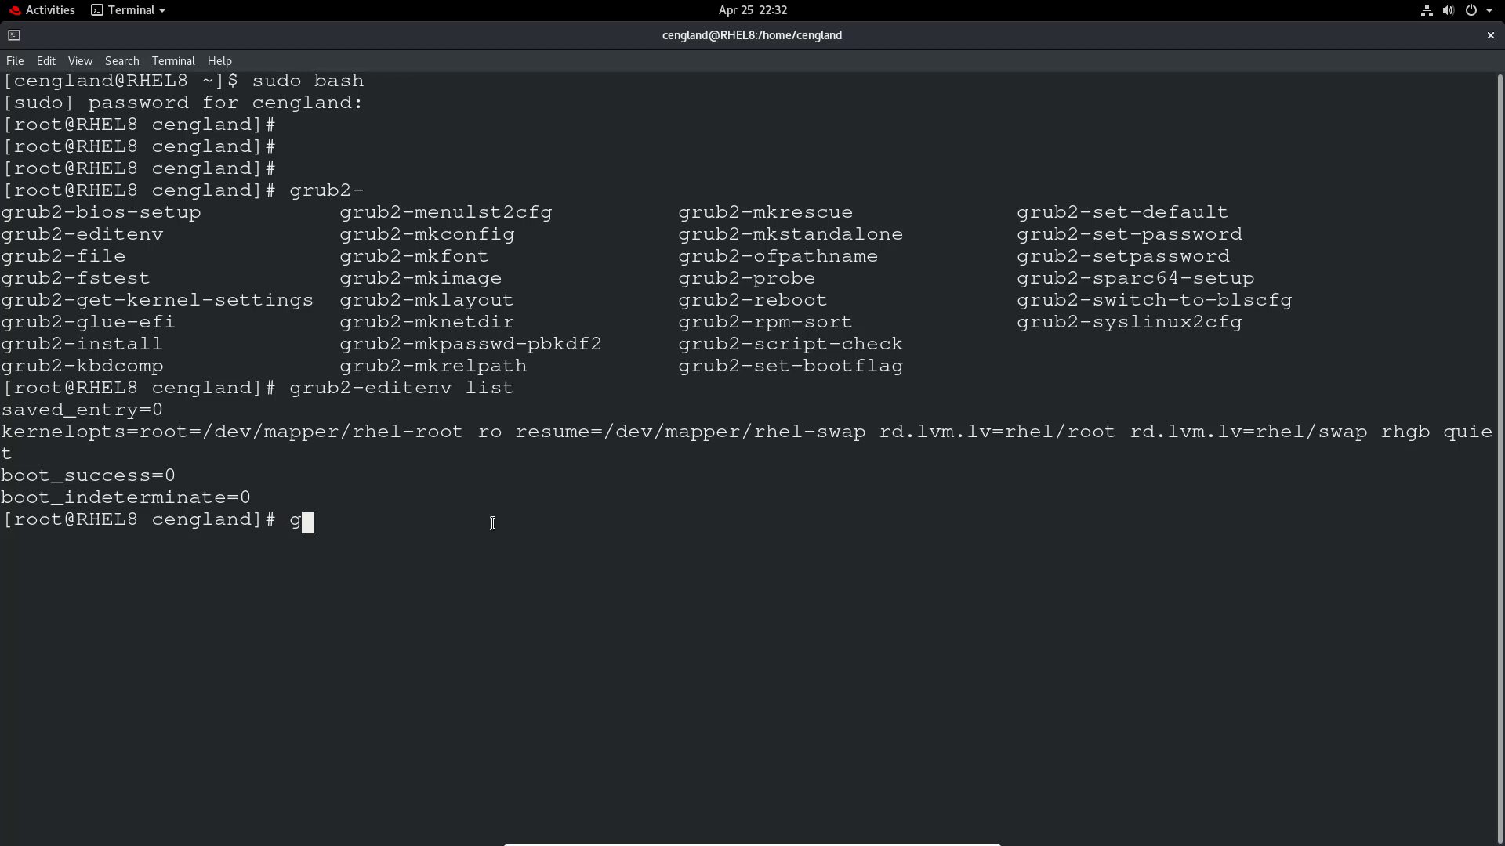
type("rub")
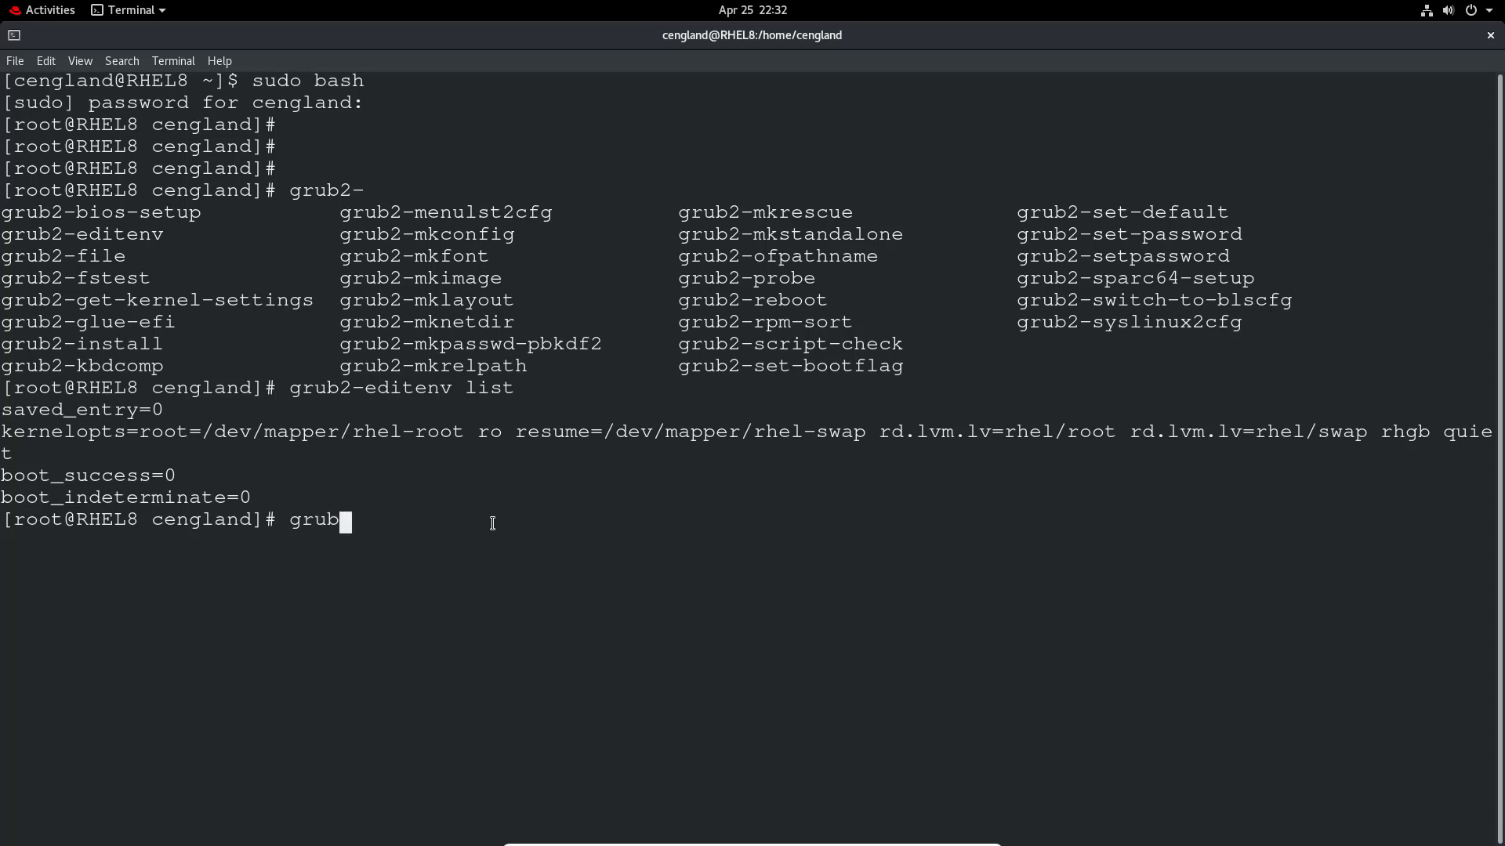
type("-set-defa")
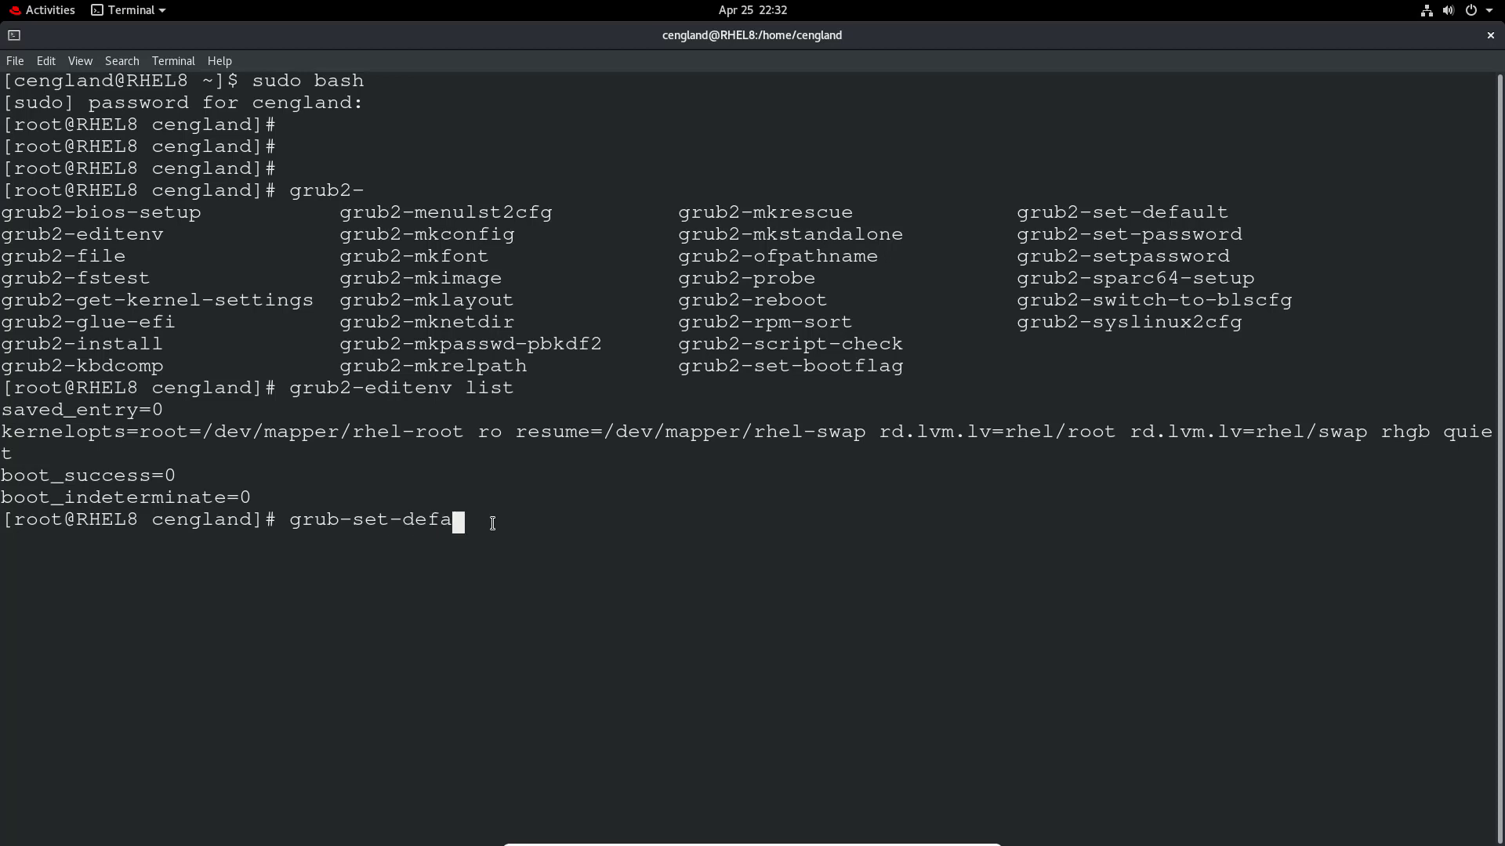
key("BackSpace")
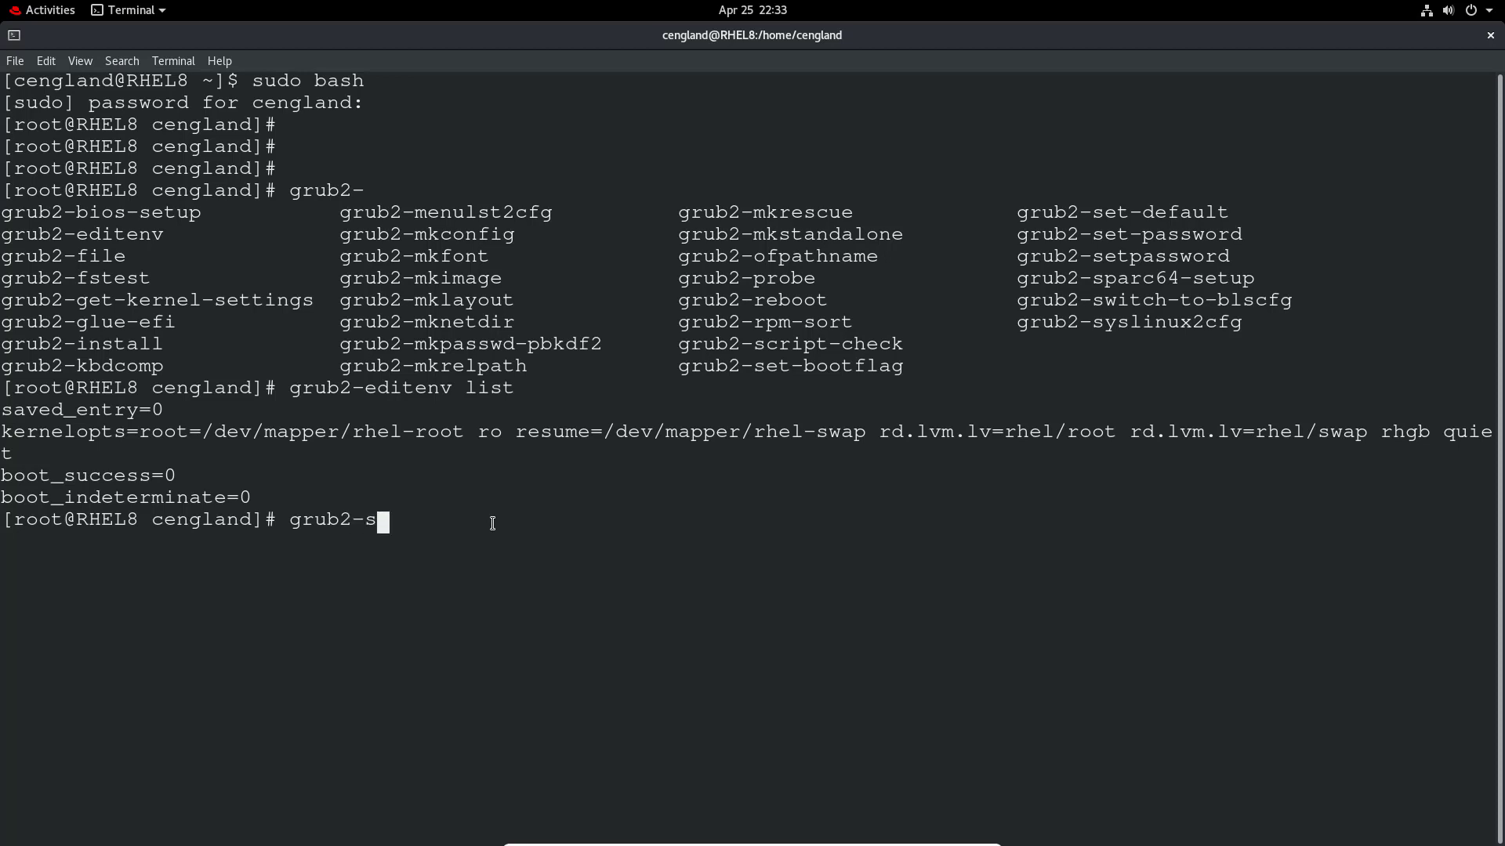
type("et")
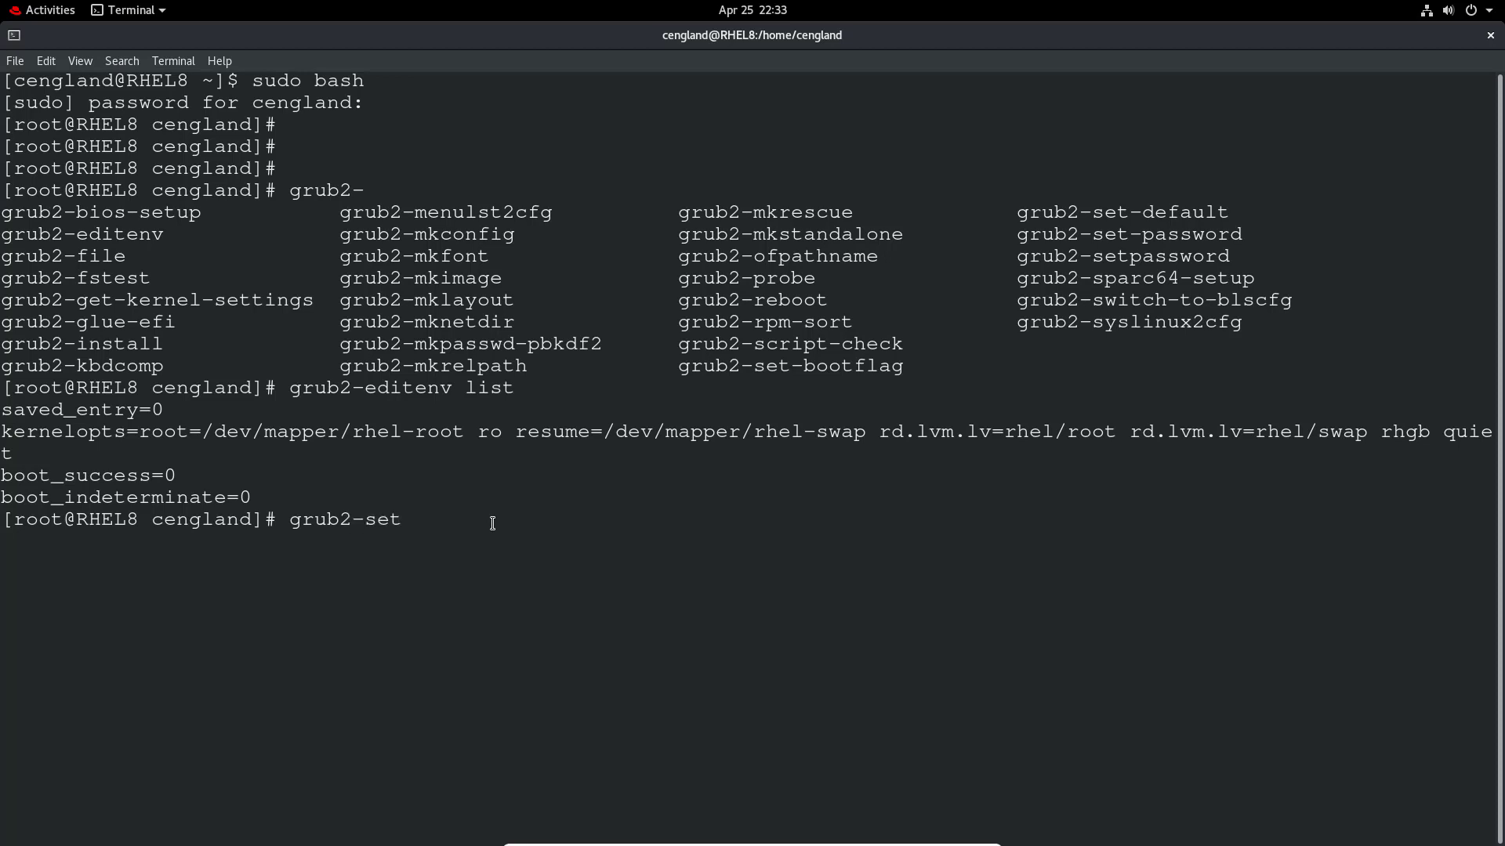
type("-default")
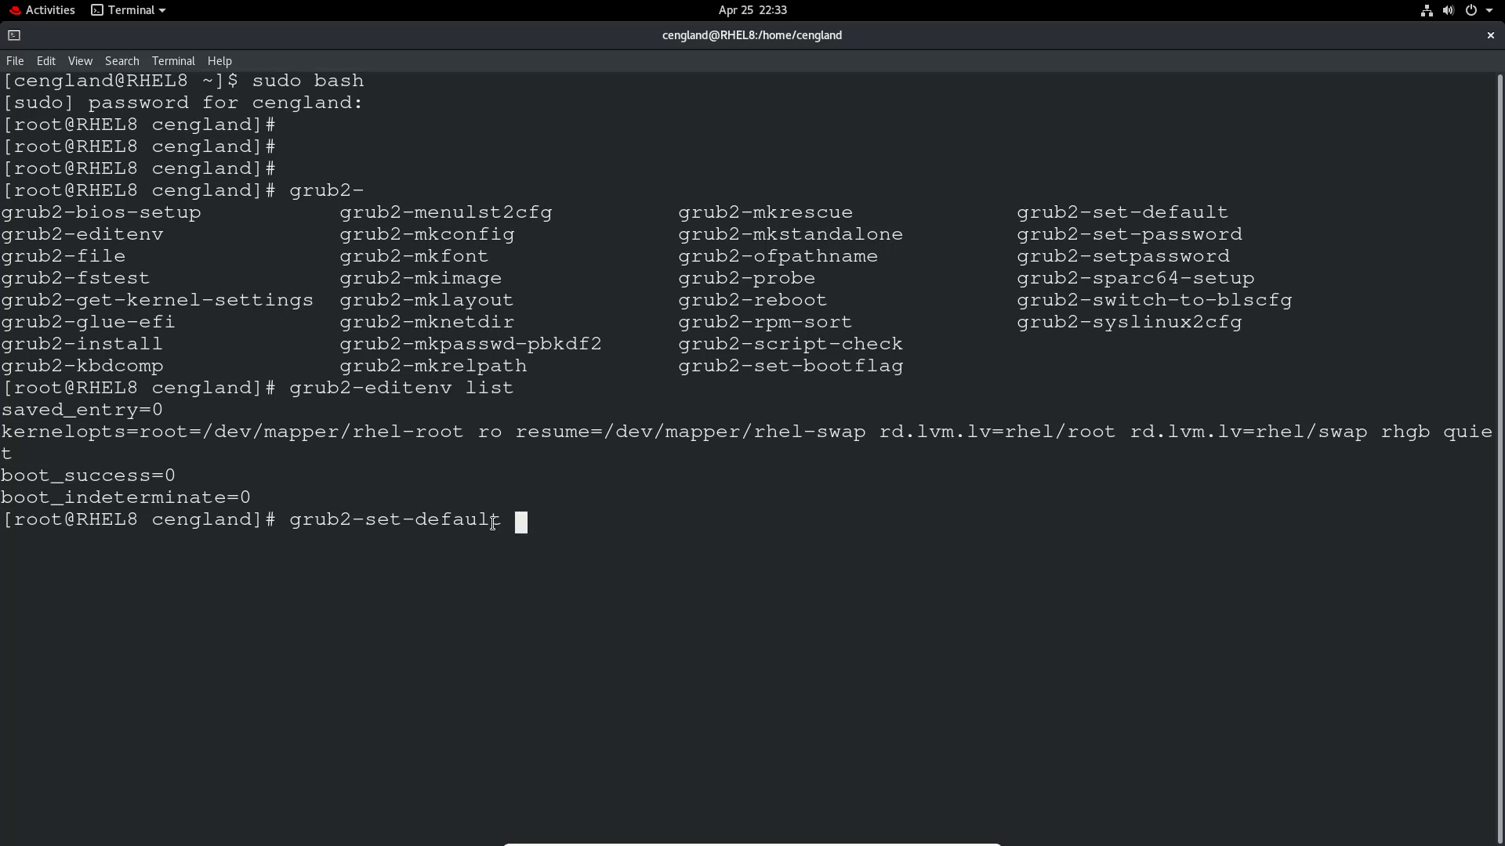
type("1")
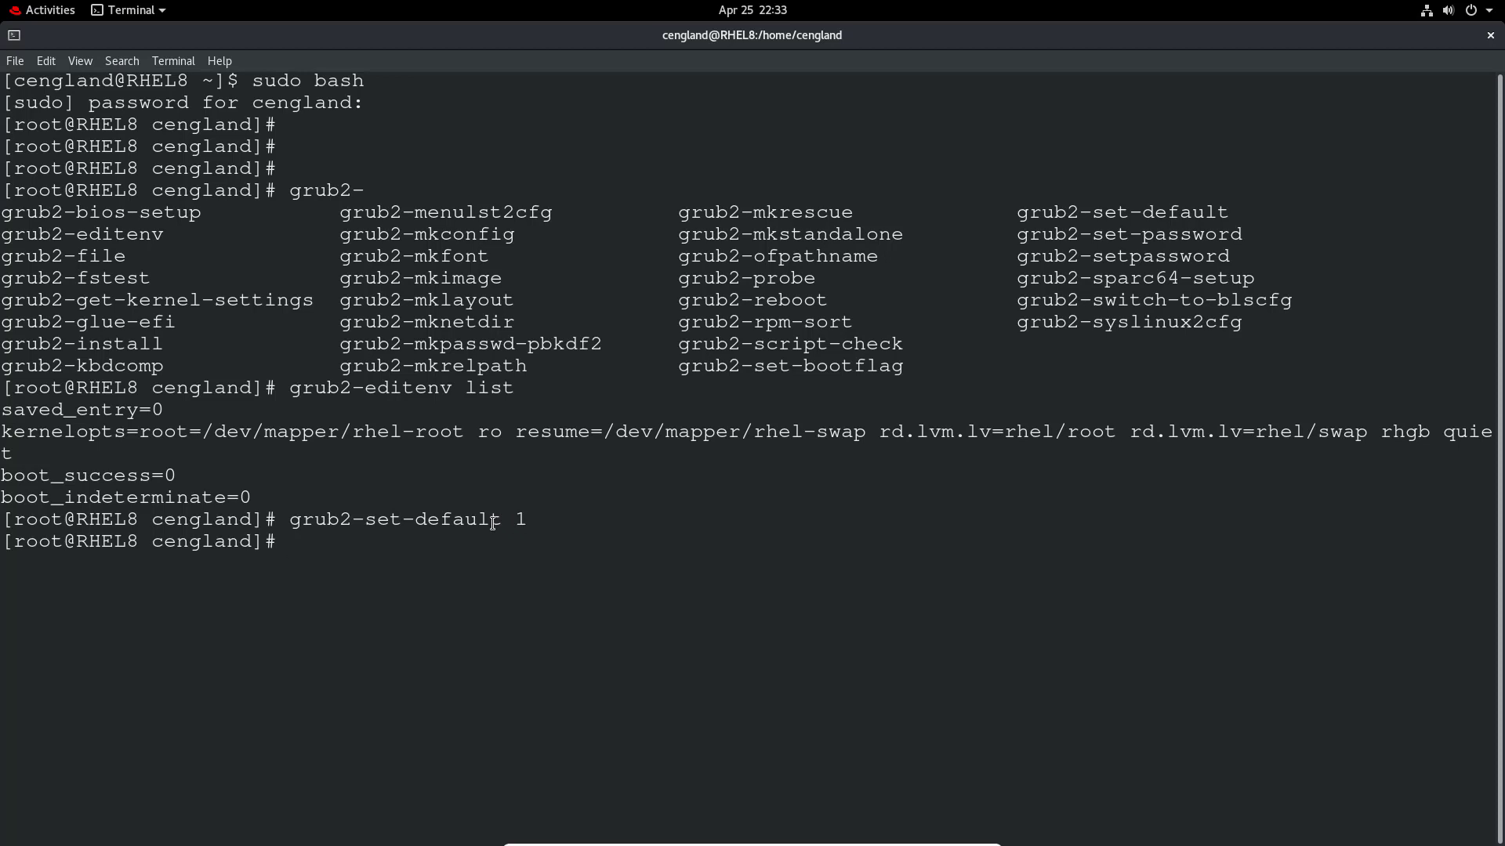
key("Return")
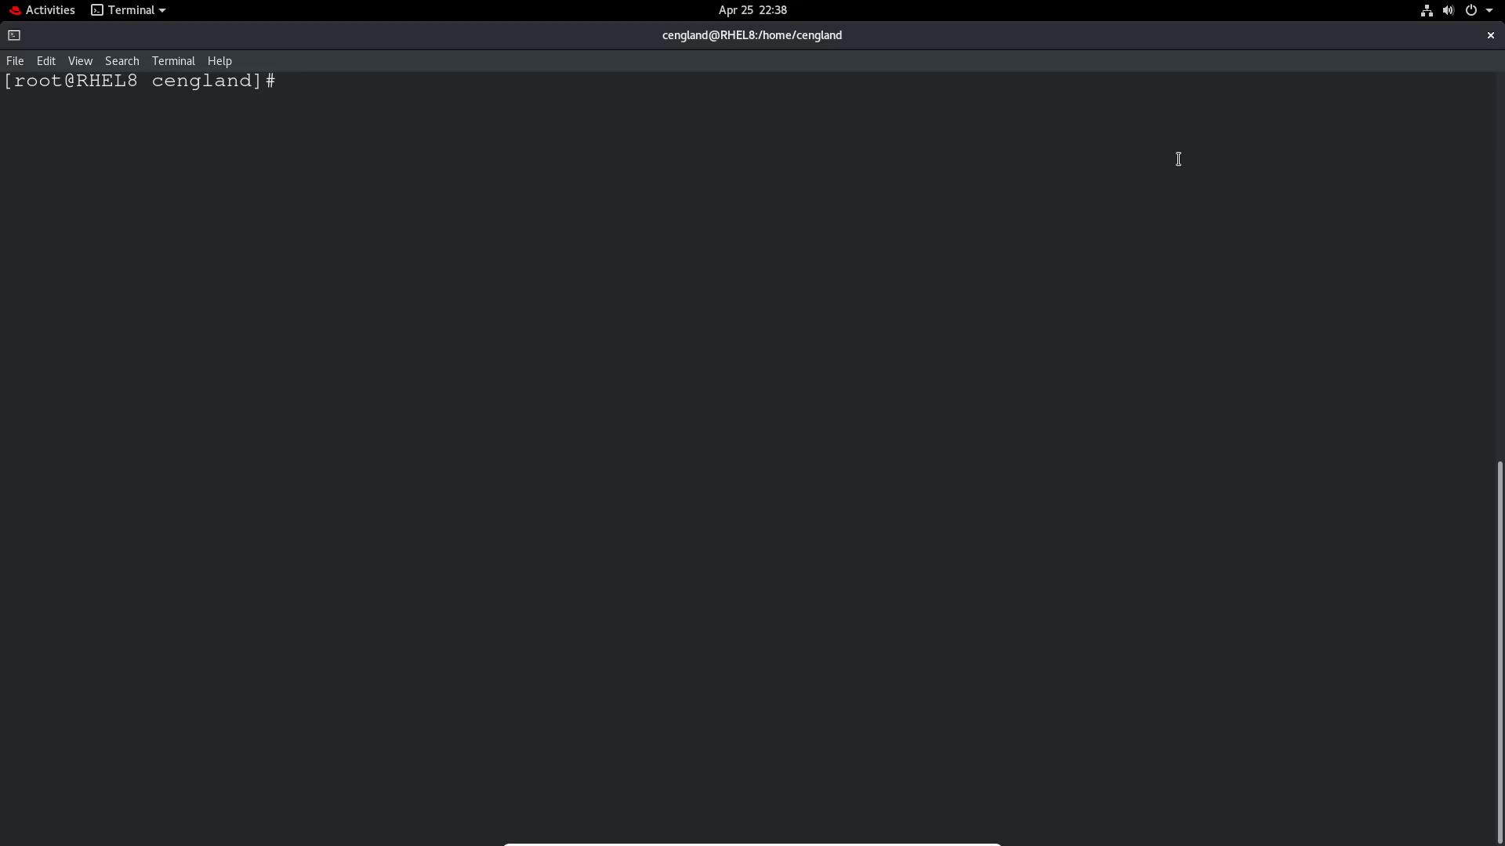
Open /etc/default/grub in vi, showing GRUB_DEFAULT=saved.
type("vi")
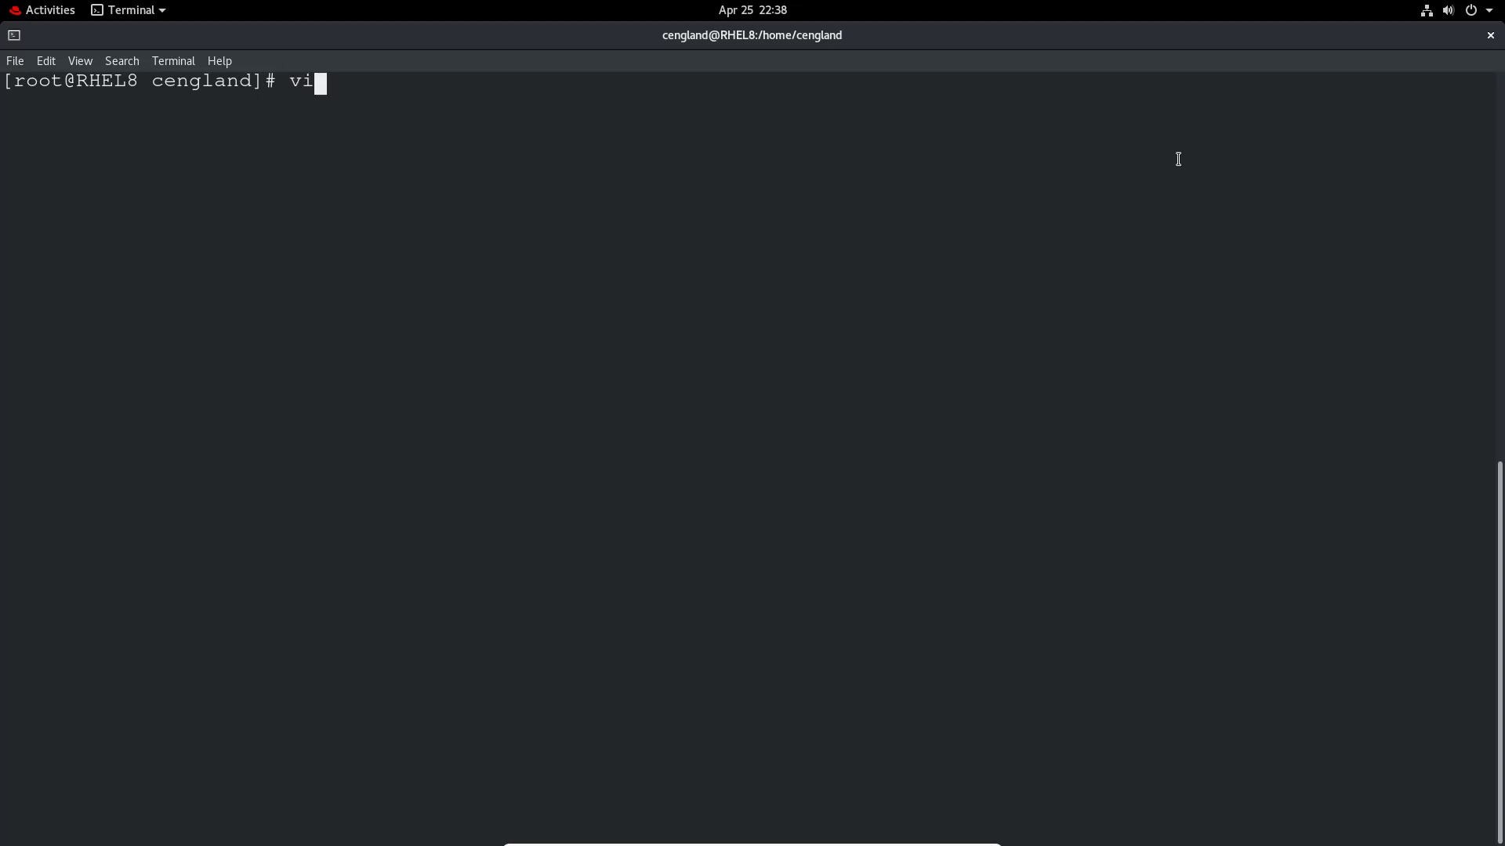
type("/etc/")
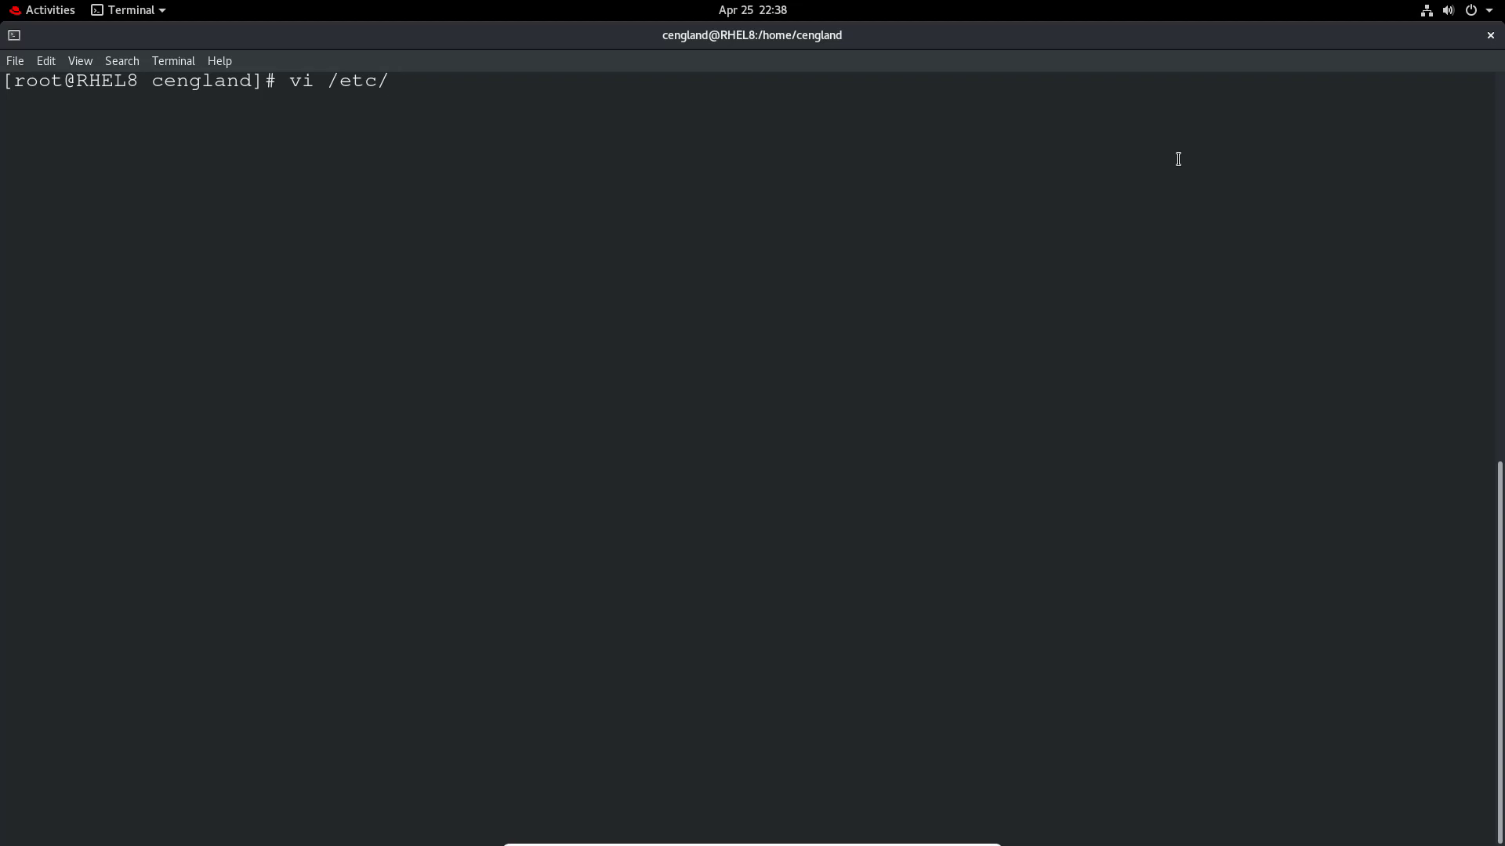
type("d")
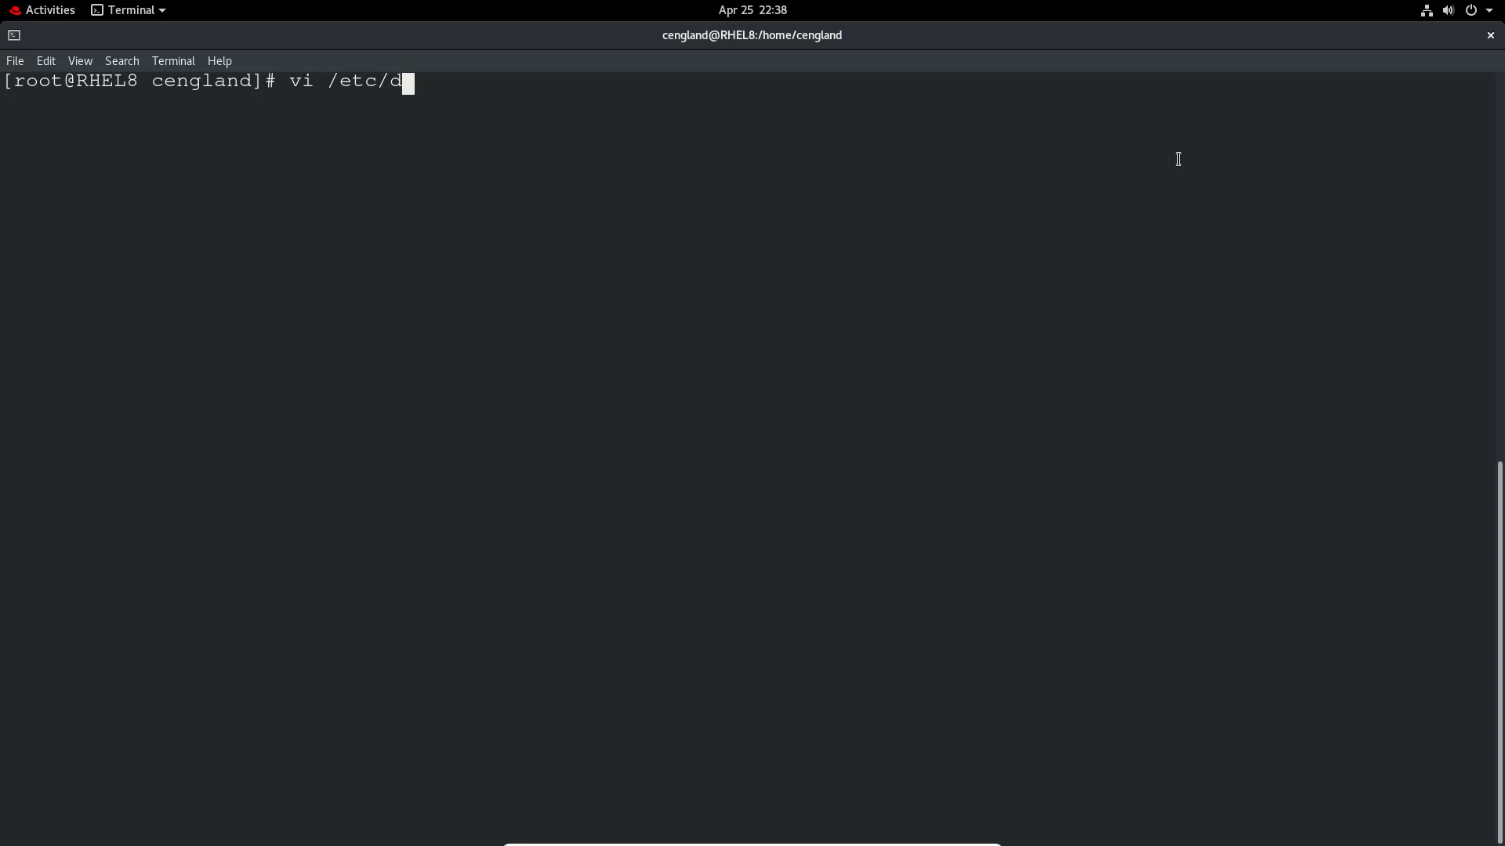
type("efault/grub")
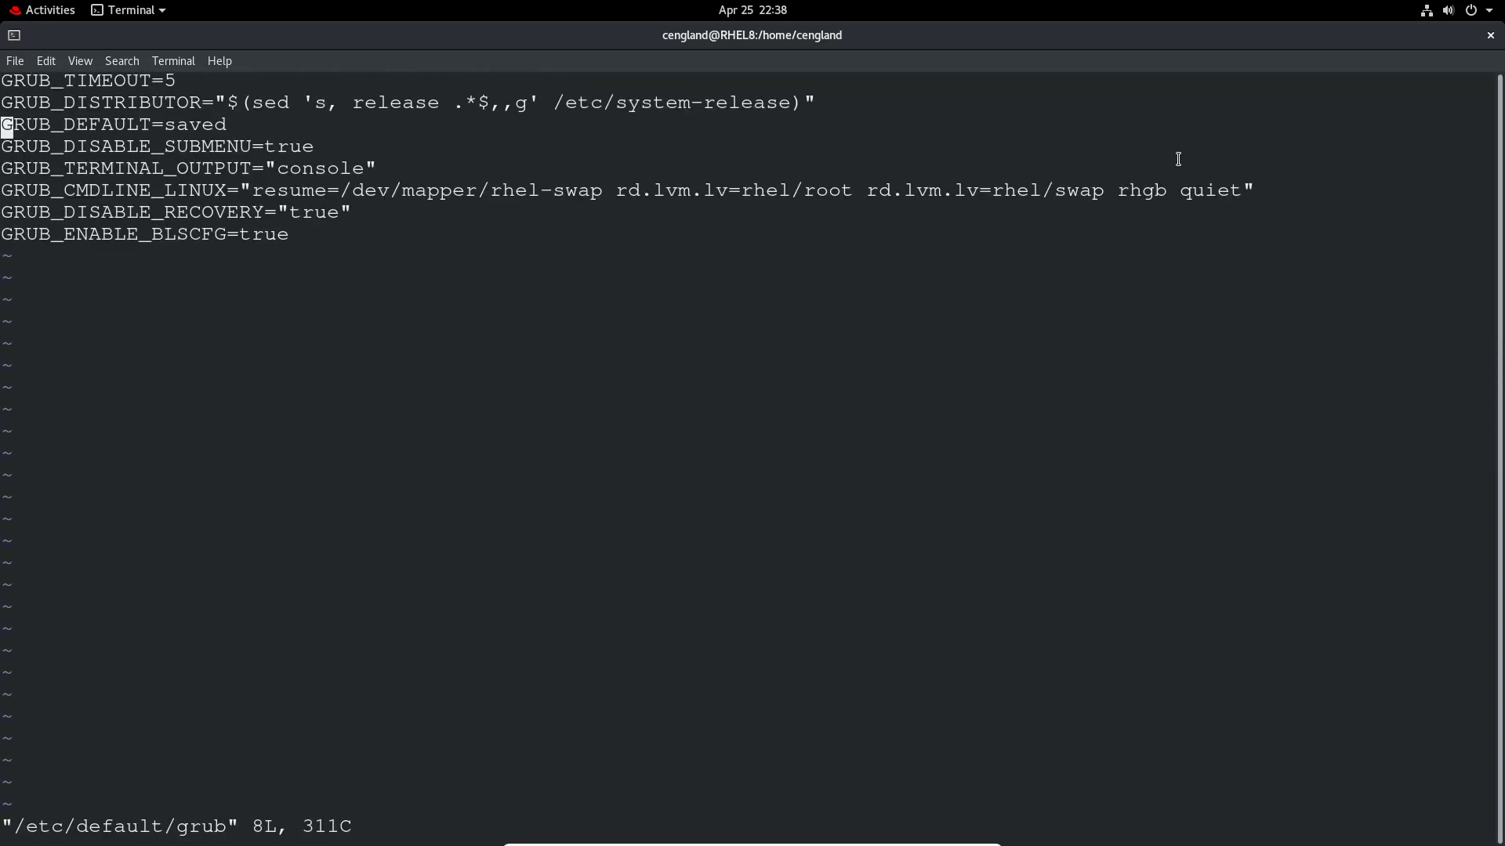
Insert a blank line below GRUB_TIMEOUT=5 in vi, ready for a new setting.
key("gg")
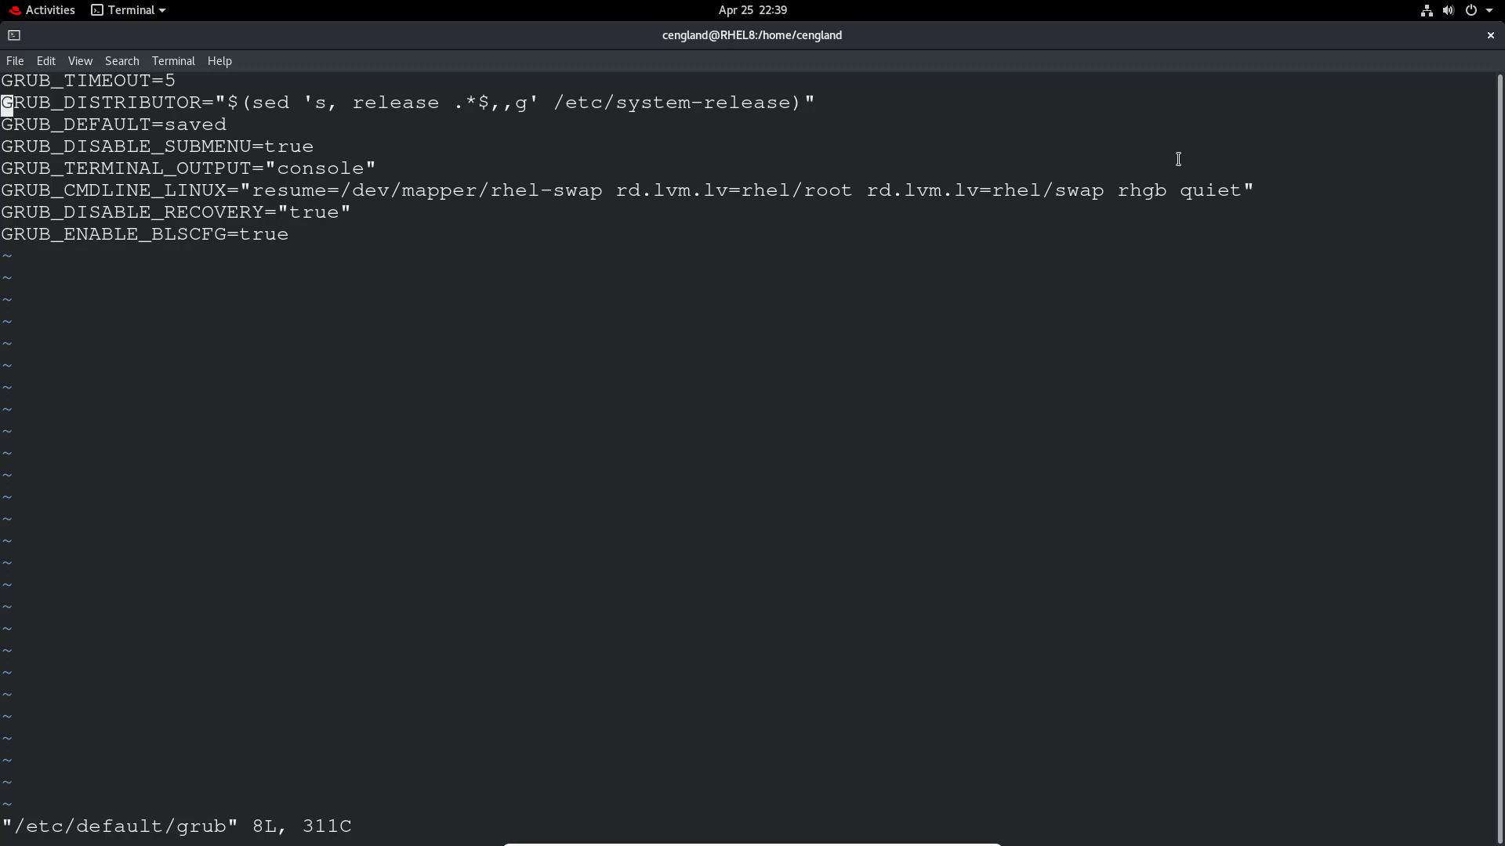
key("Up")
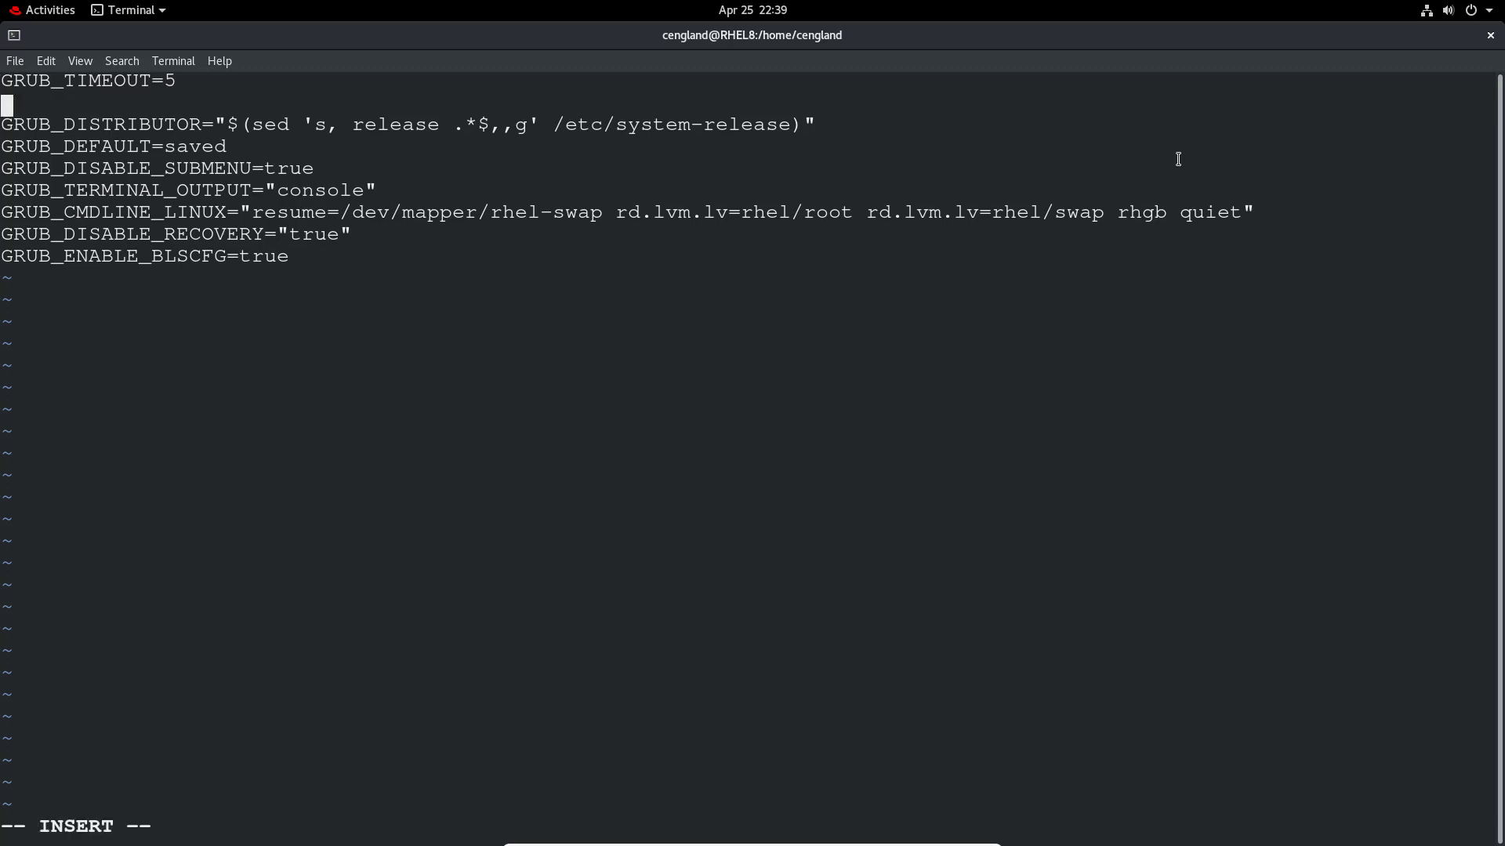
Add GRUB_TIMEOUT_STYLE=countdown and save the file with :wq.
type("GRUB")
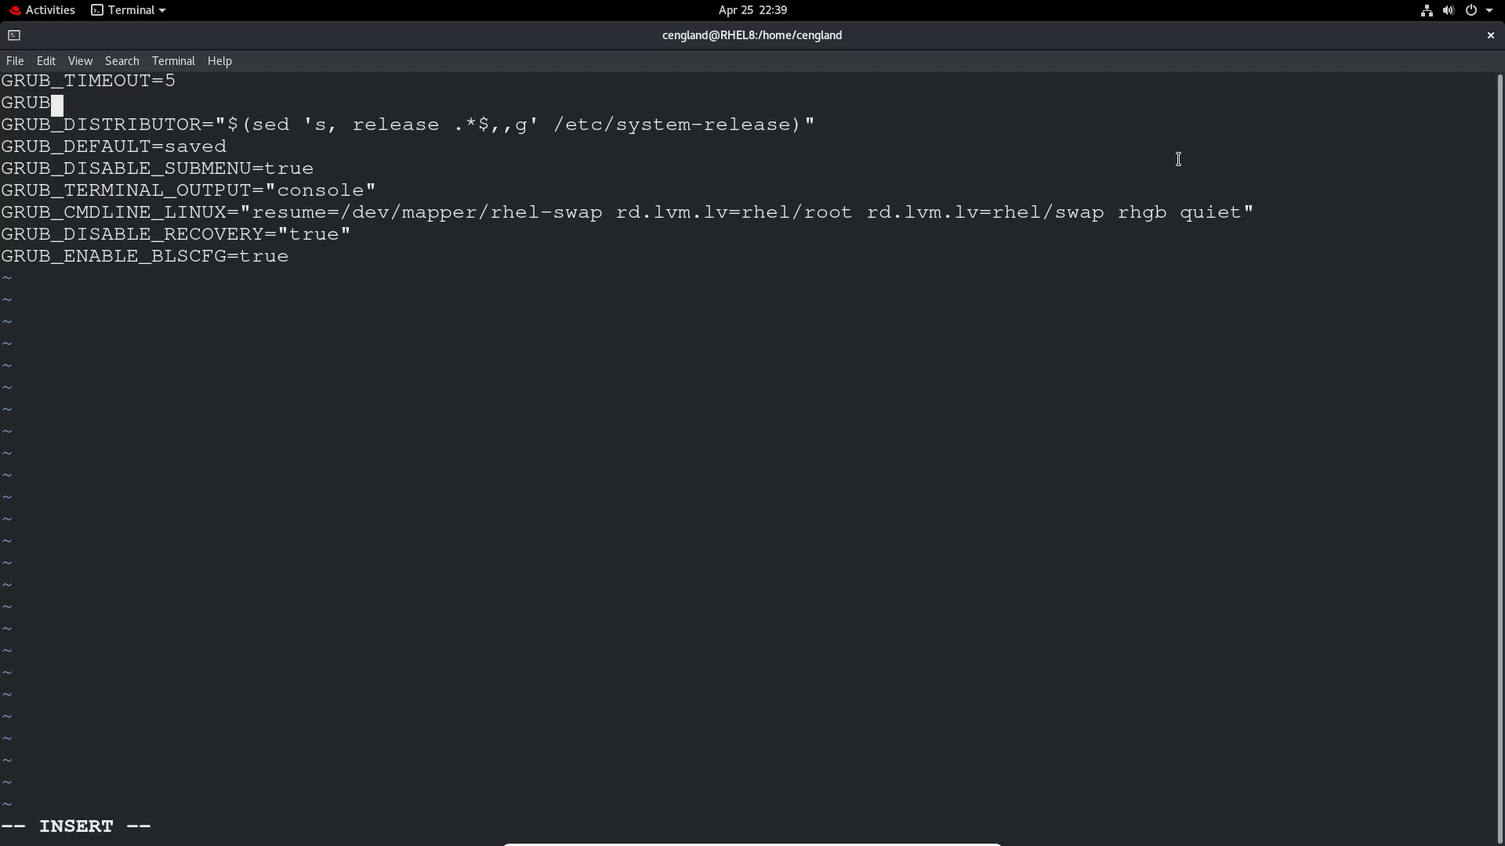
type("_TIMEOUT_")
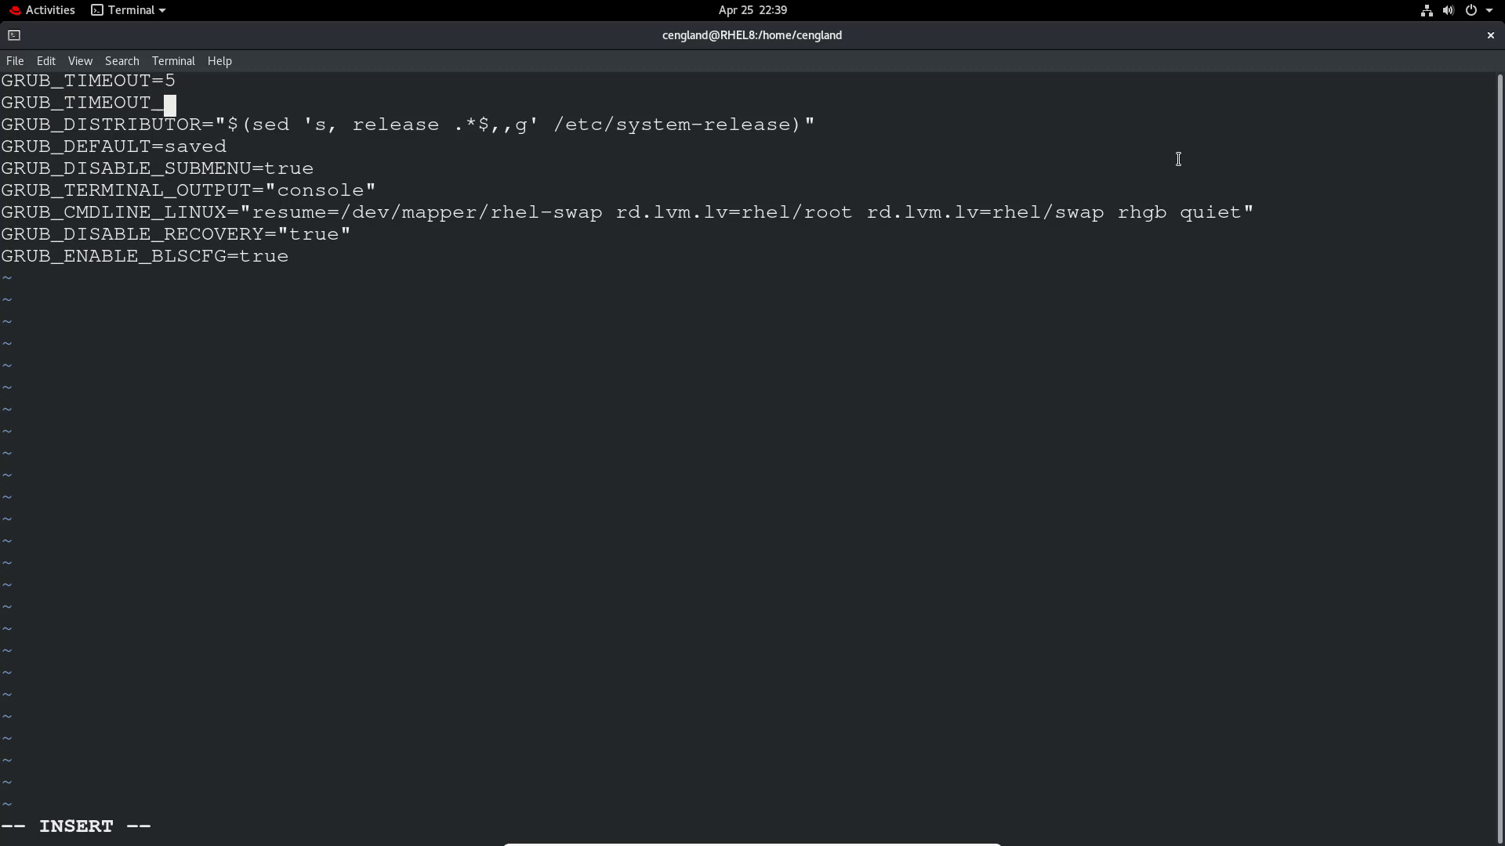
type("STY")
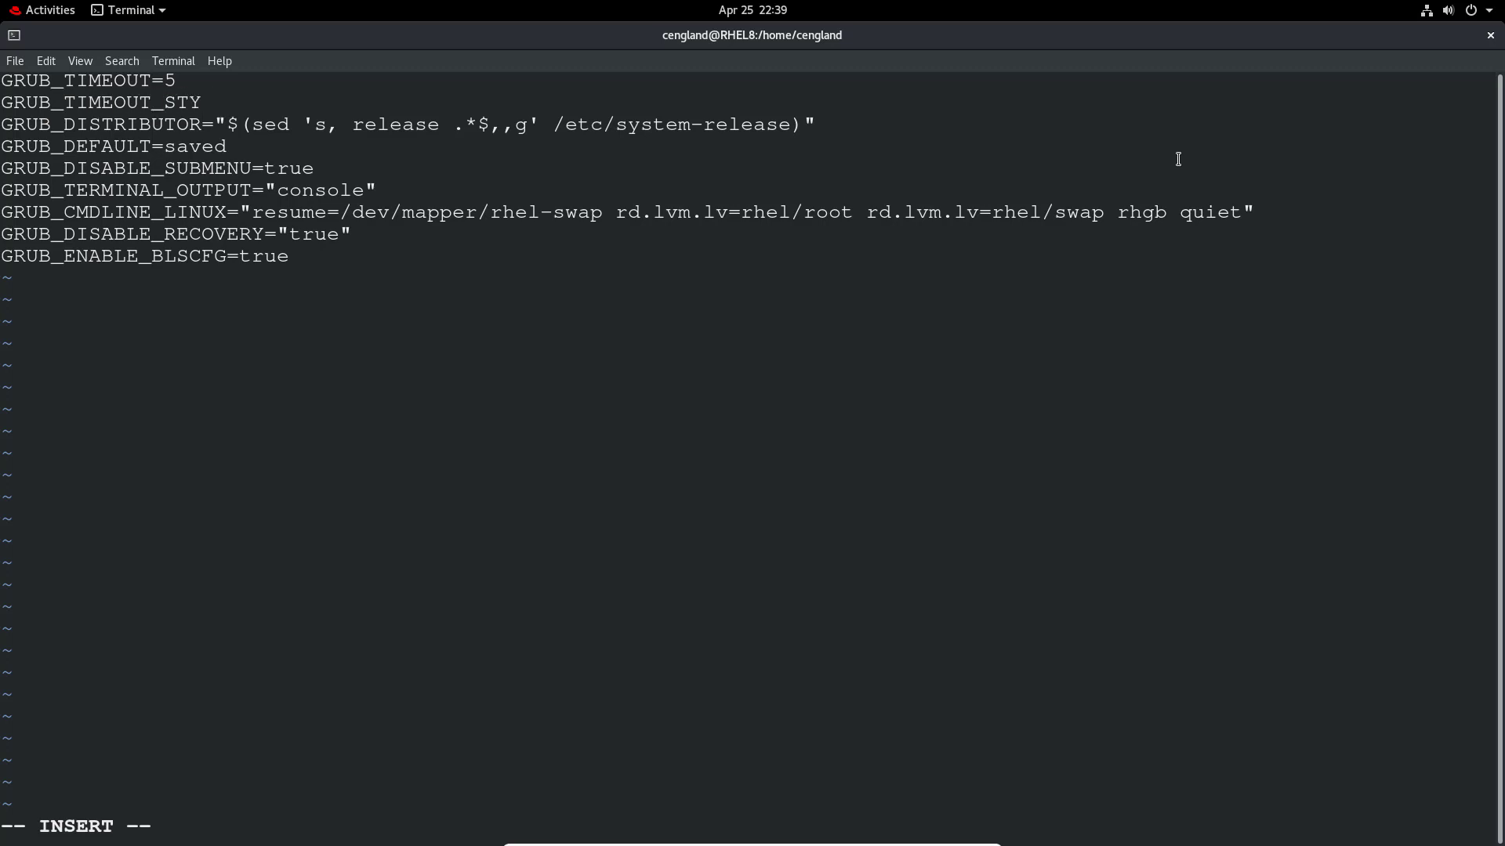
type("LE=countdo")
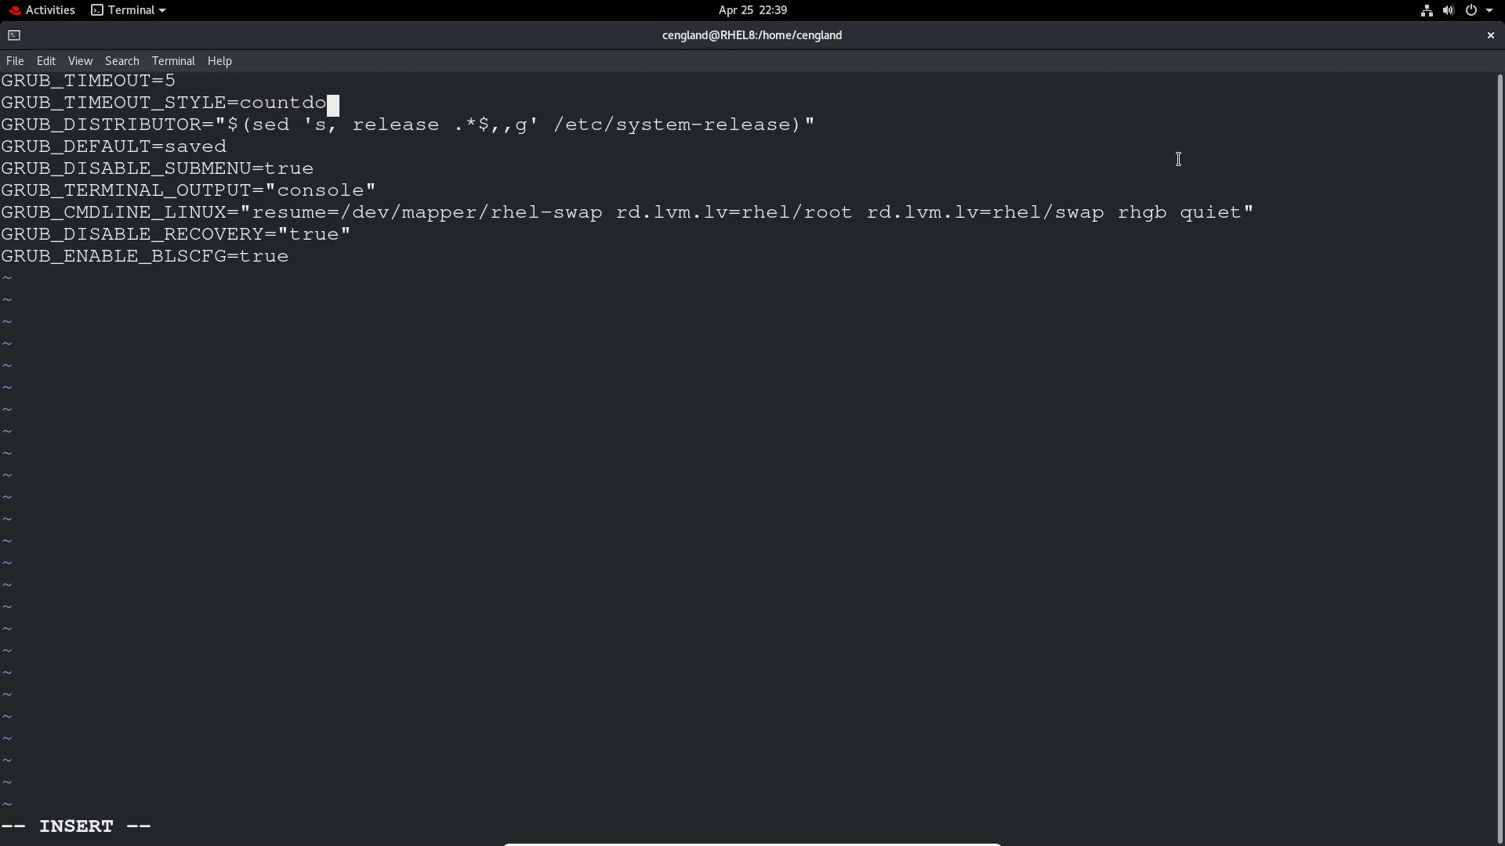
type("wn")
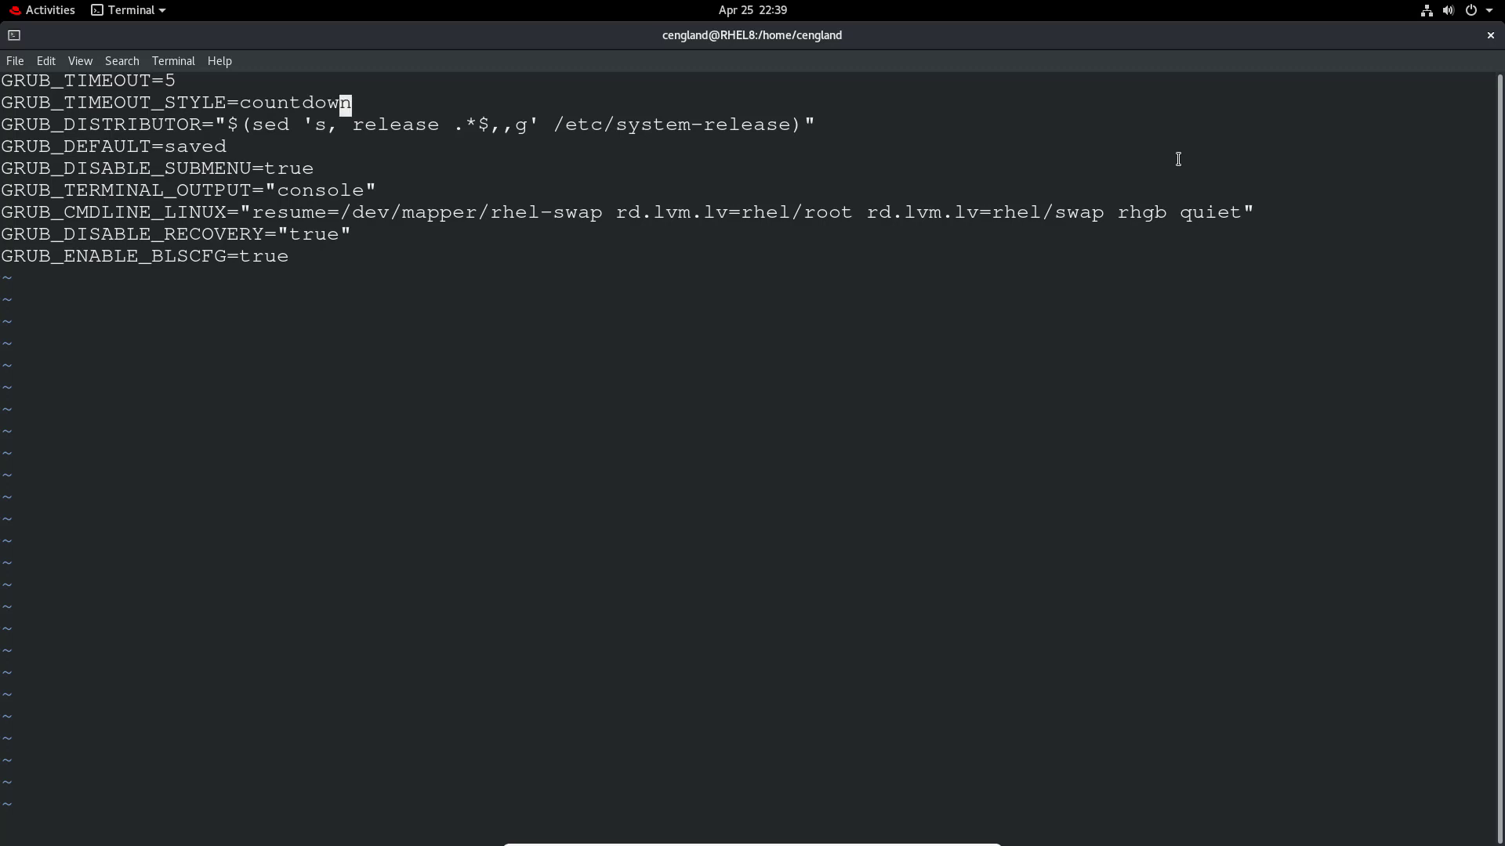
type(":wq")
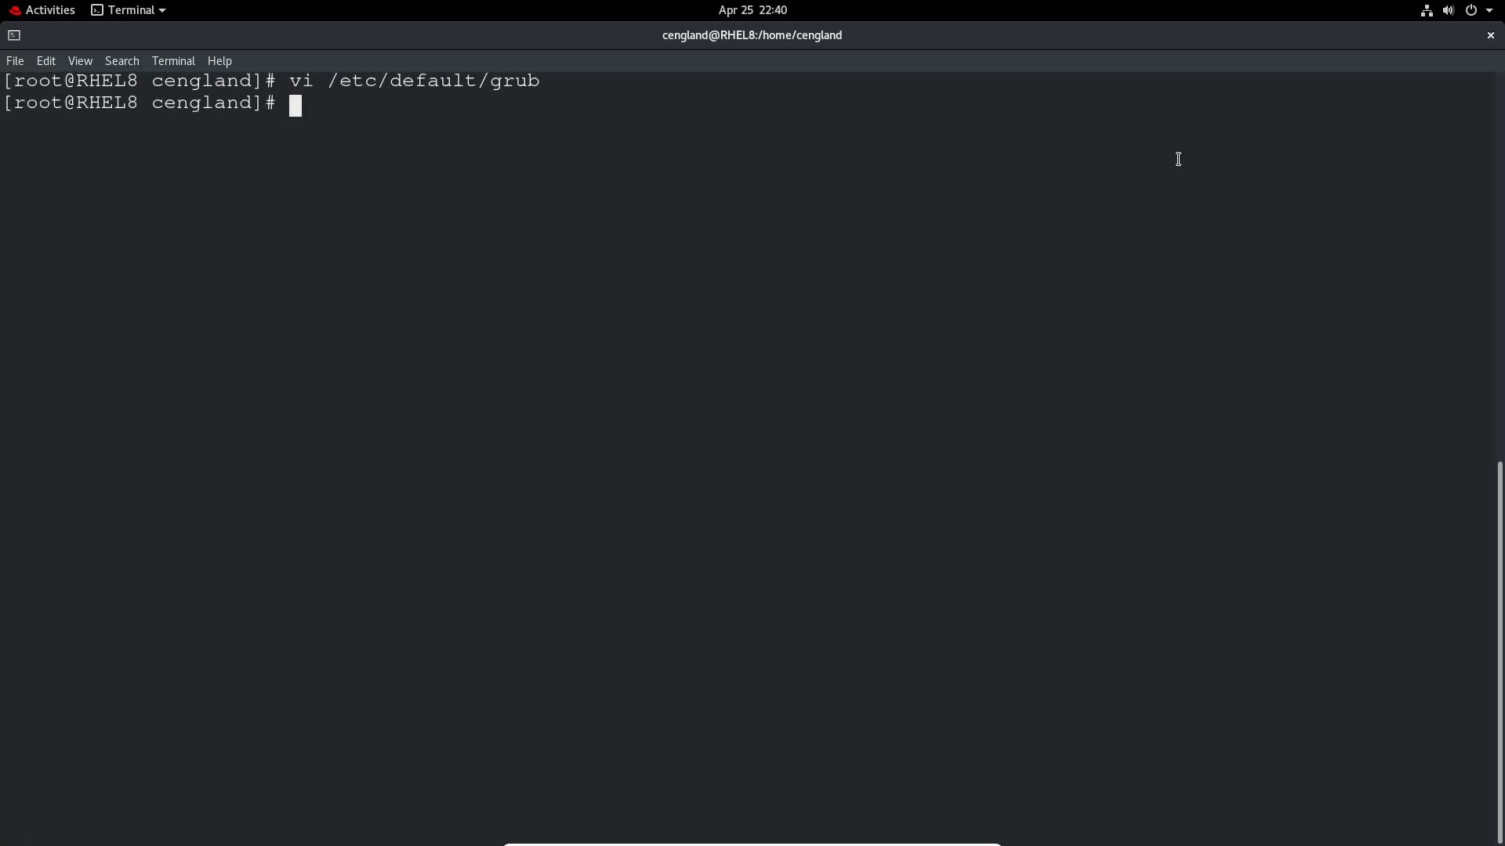
Run grub2-mkconfig -o /boot/grub2/grub.cfg and wait for 'done'.
type("grub2")
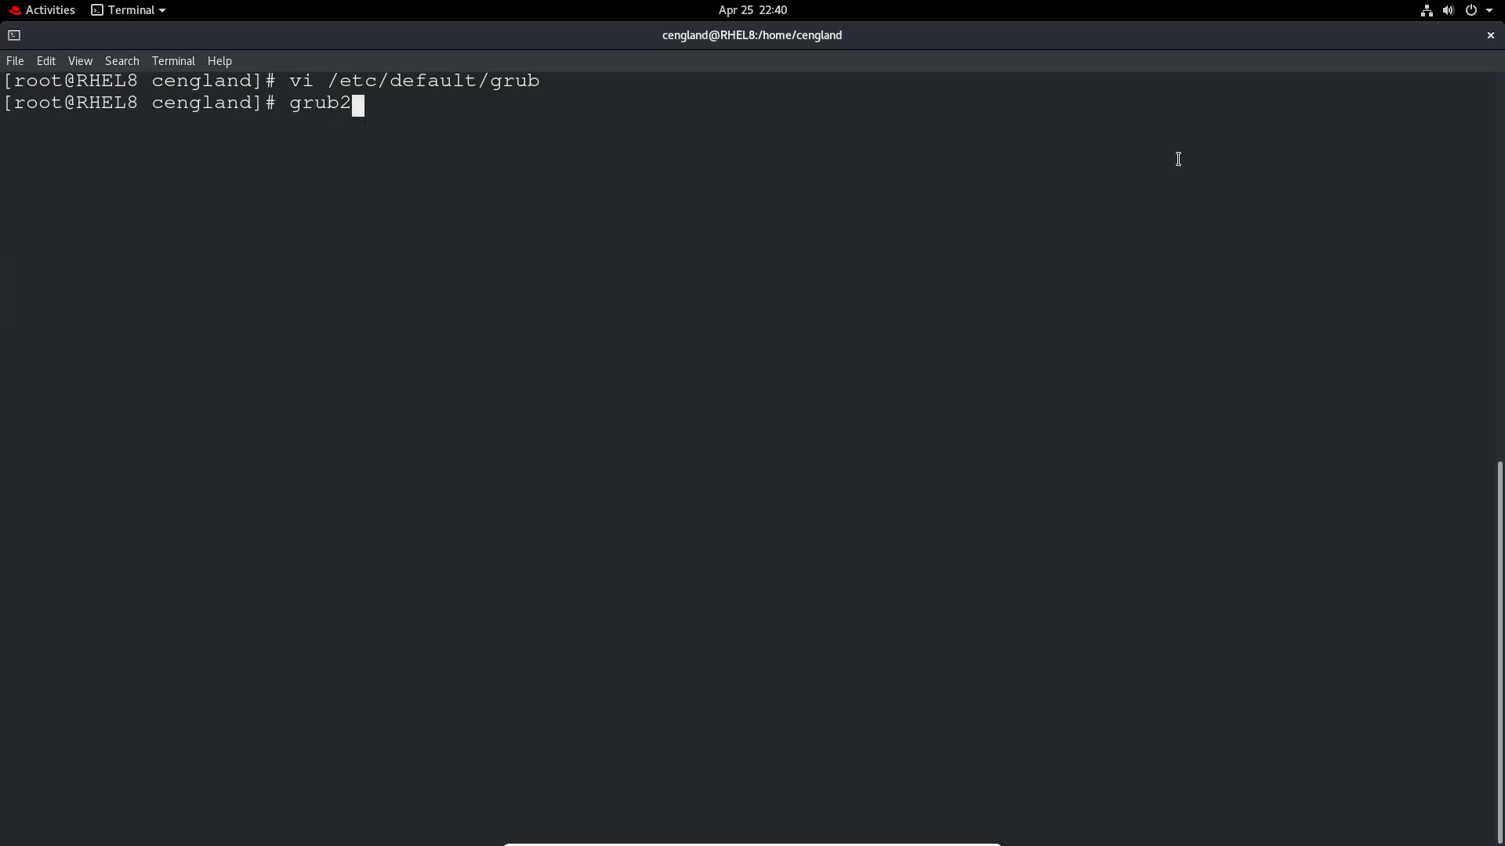
type("-mk")
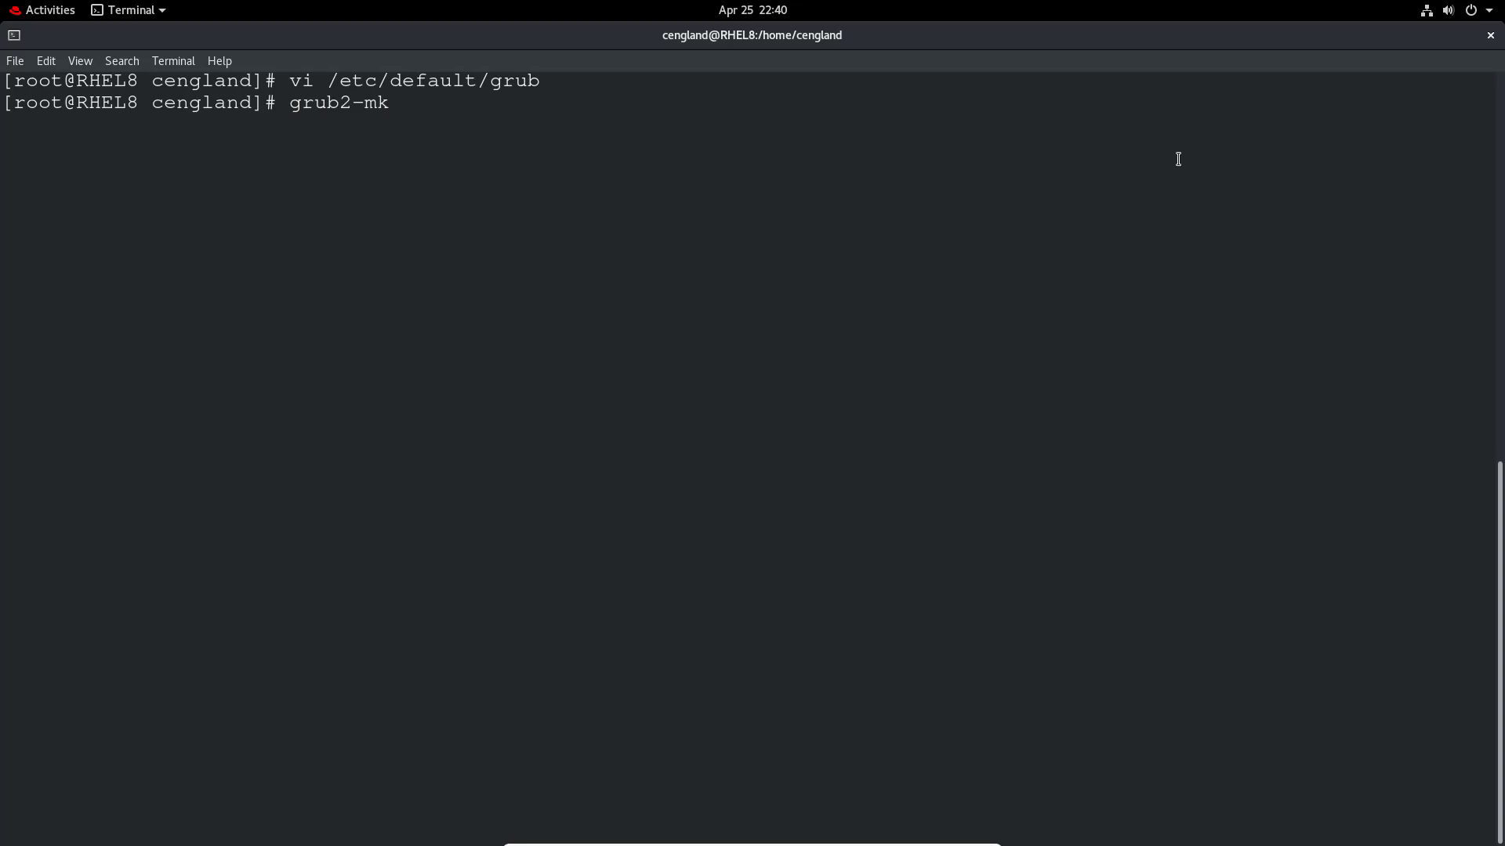
type("config -o")
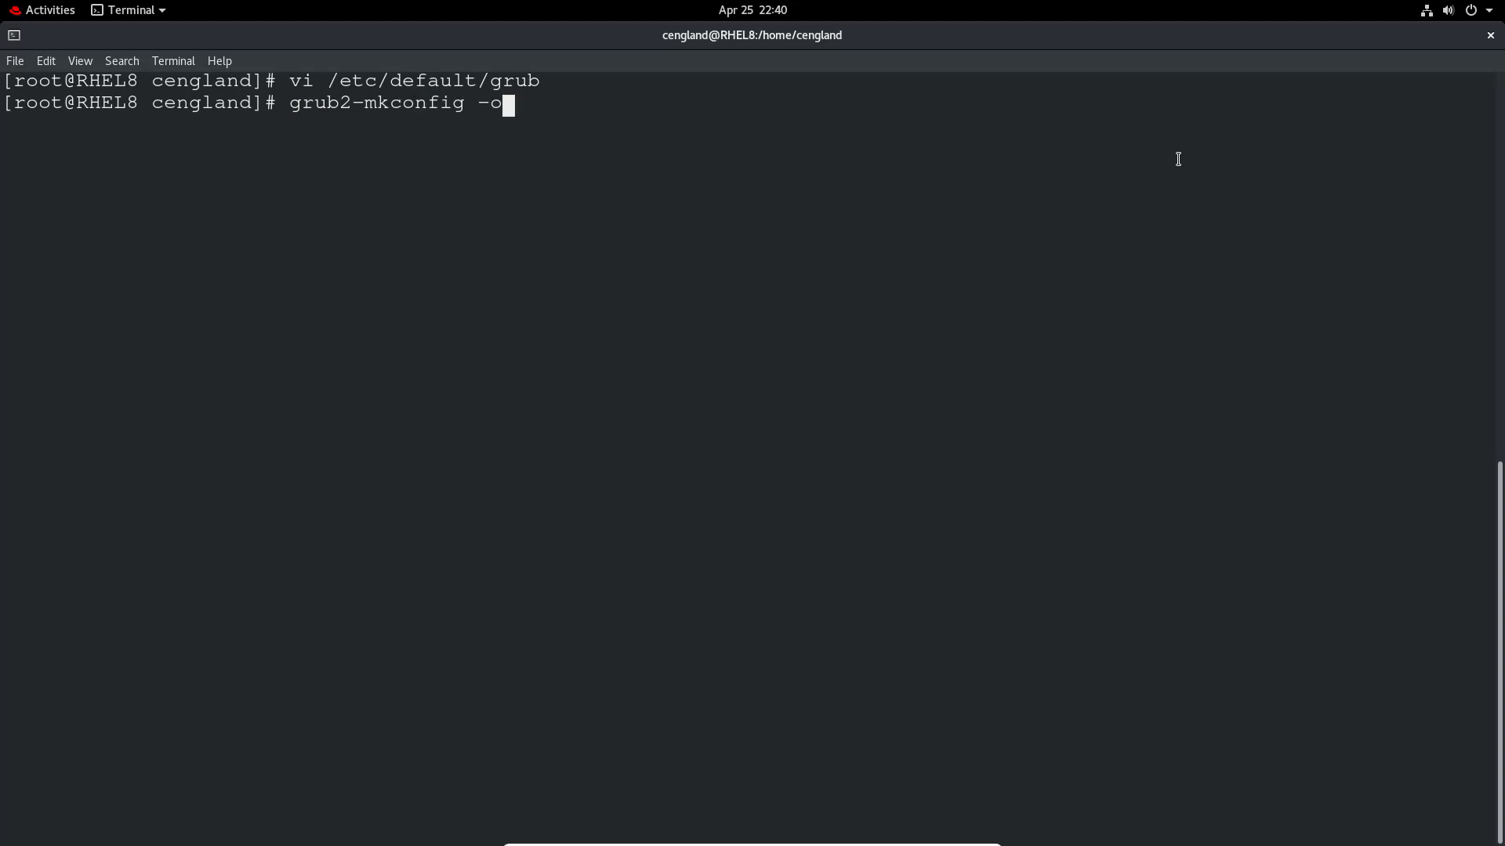
type("/b")
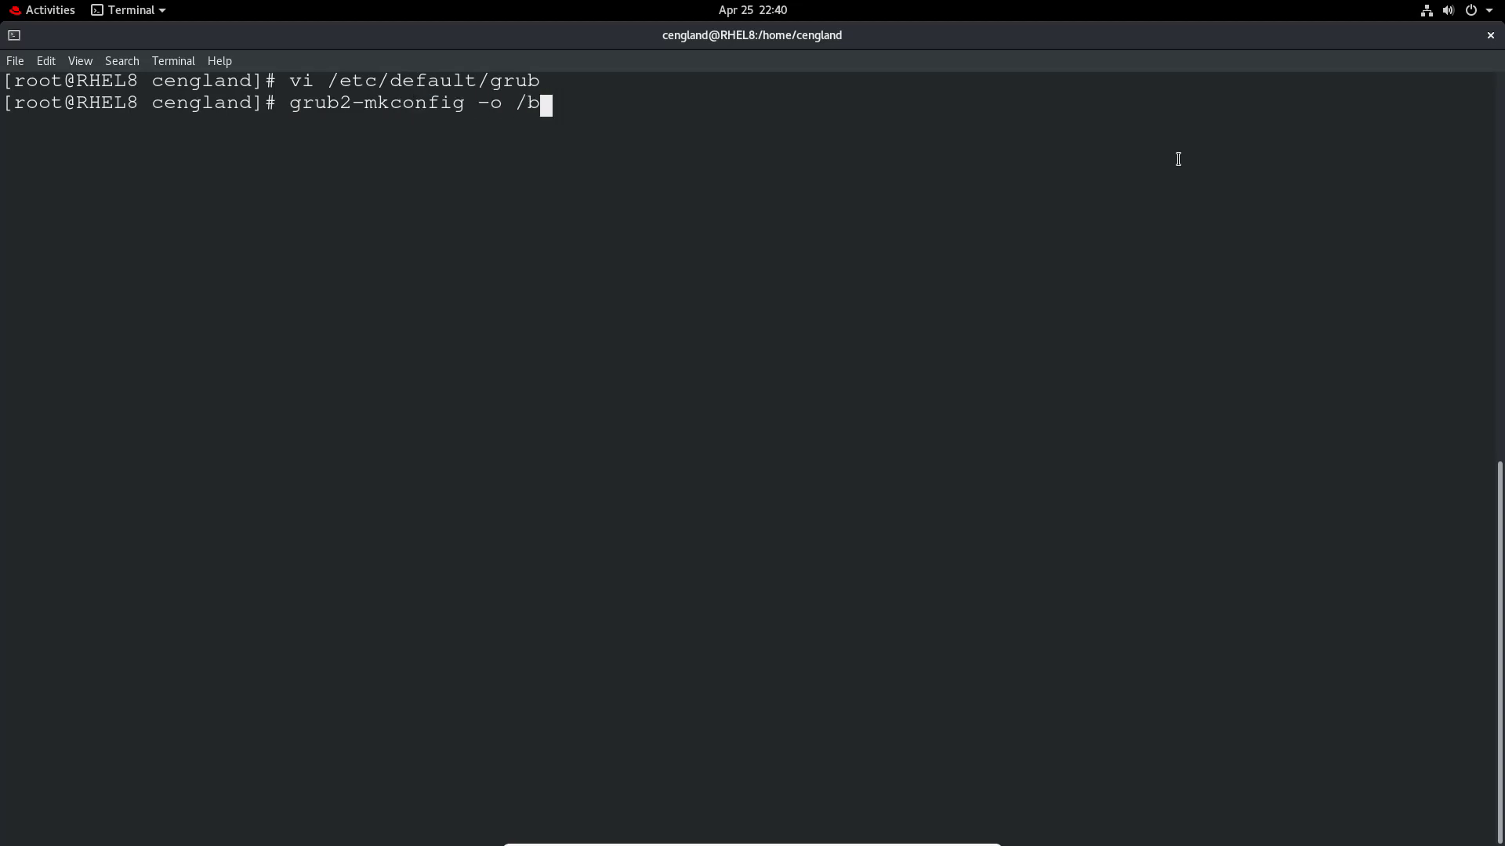
type("oot/")
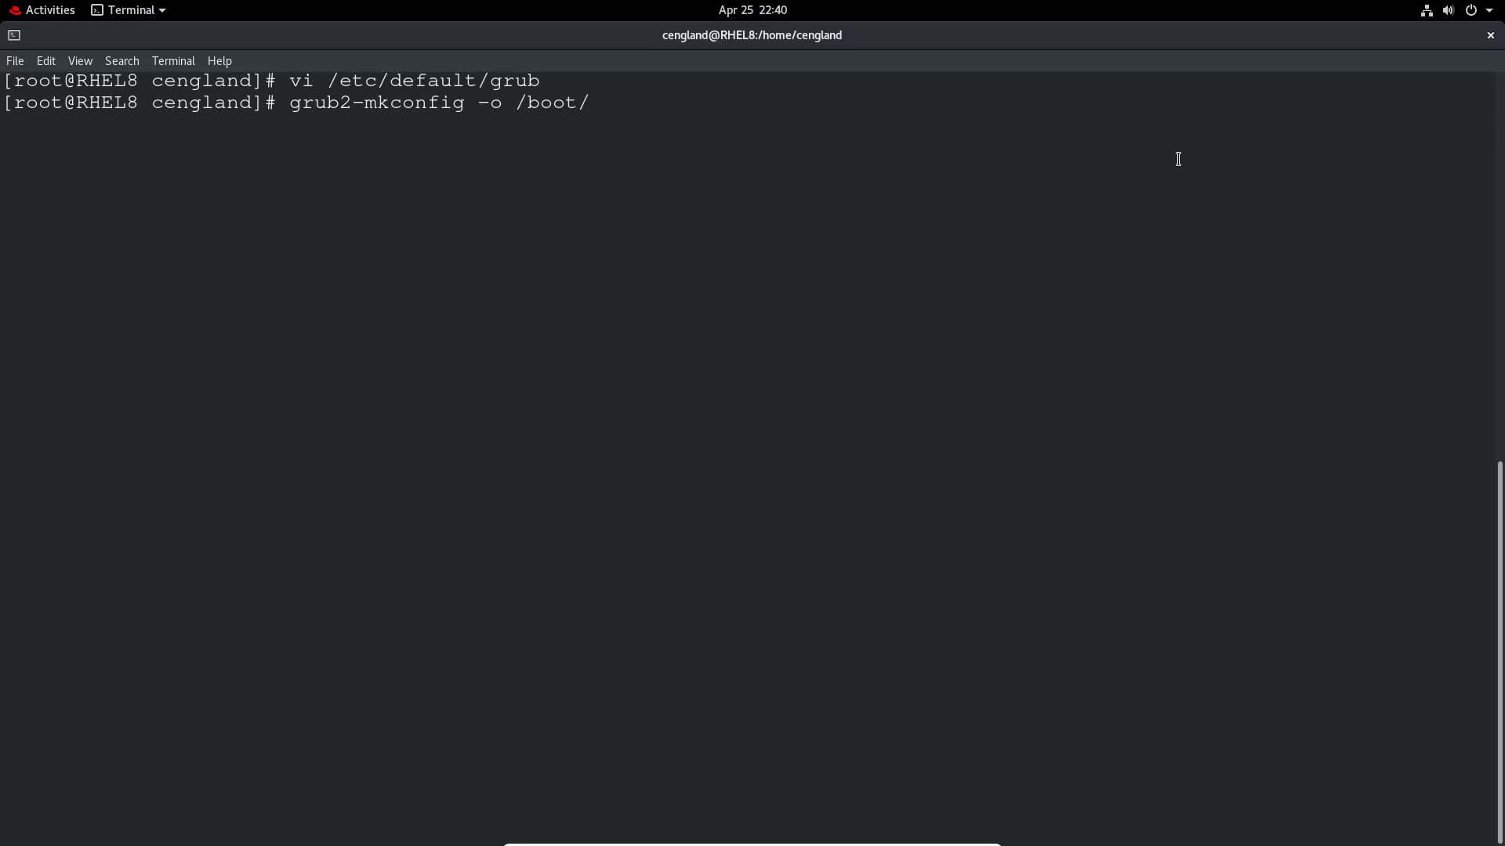
type("grub2/")
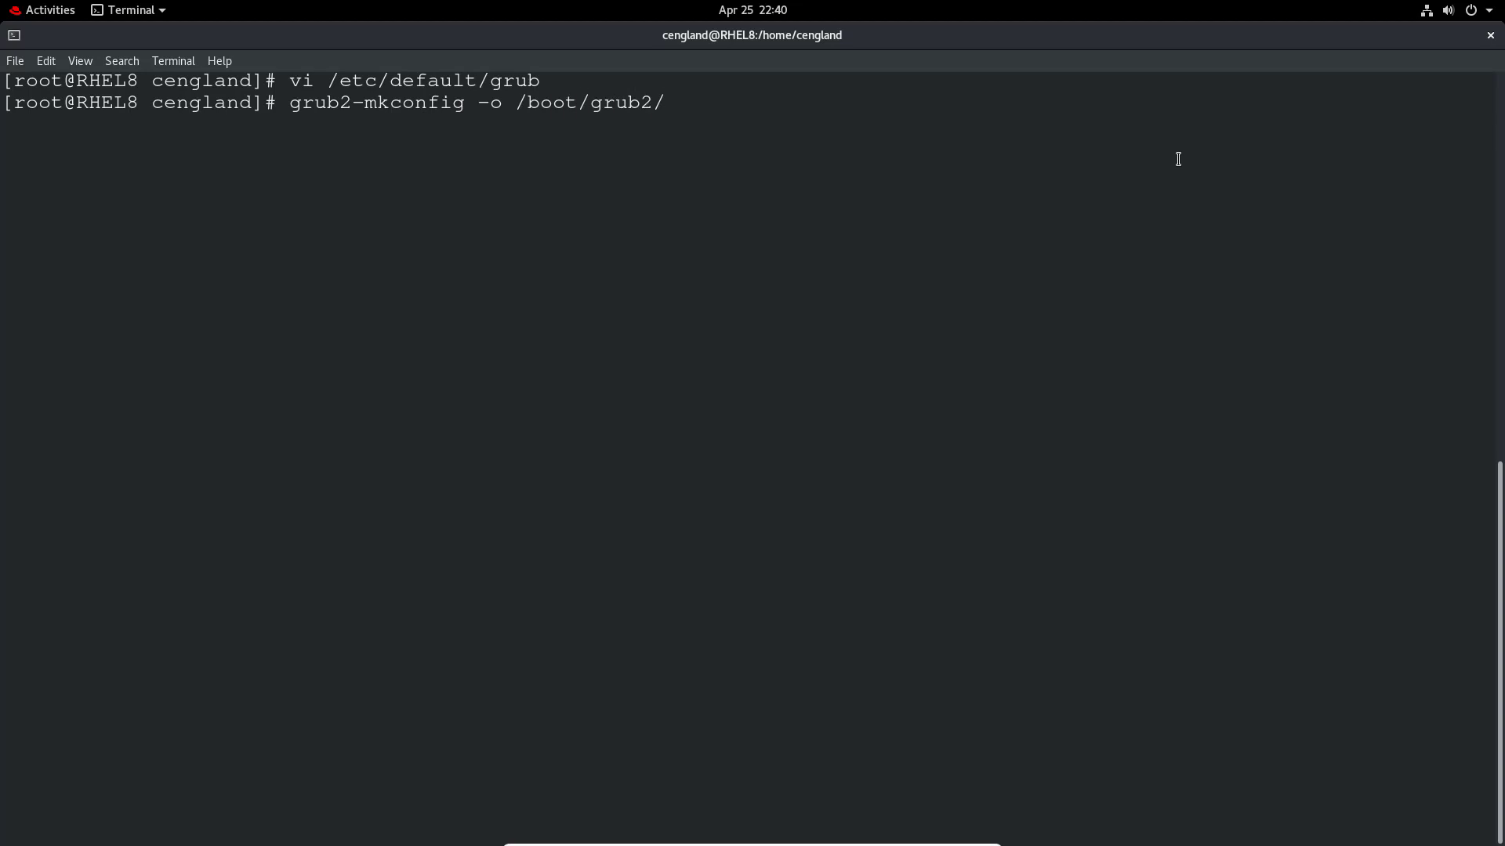
type("grub.")
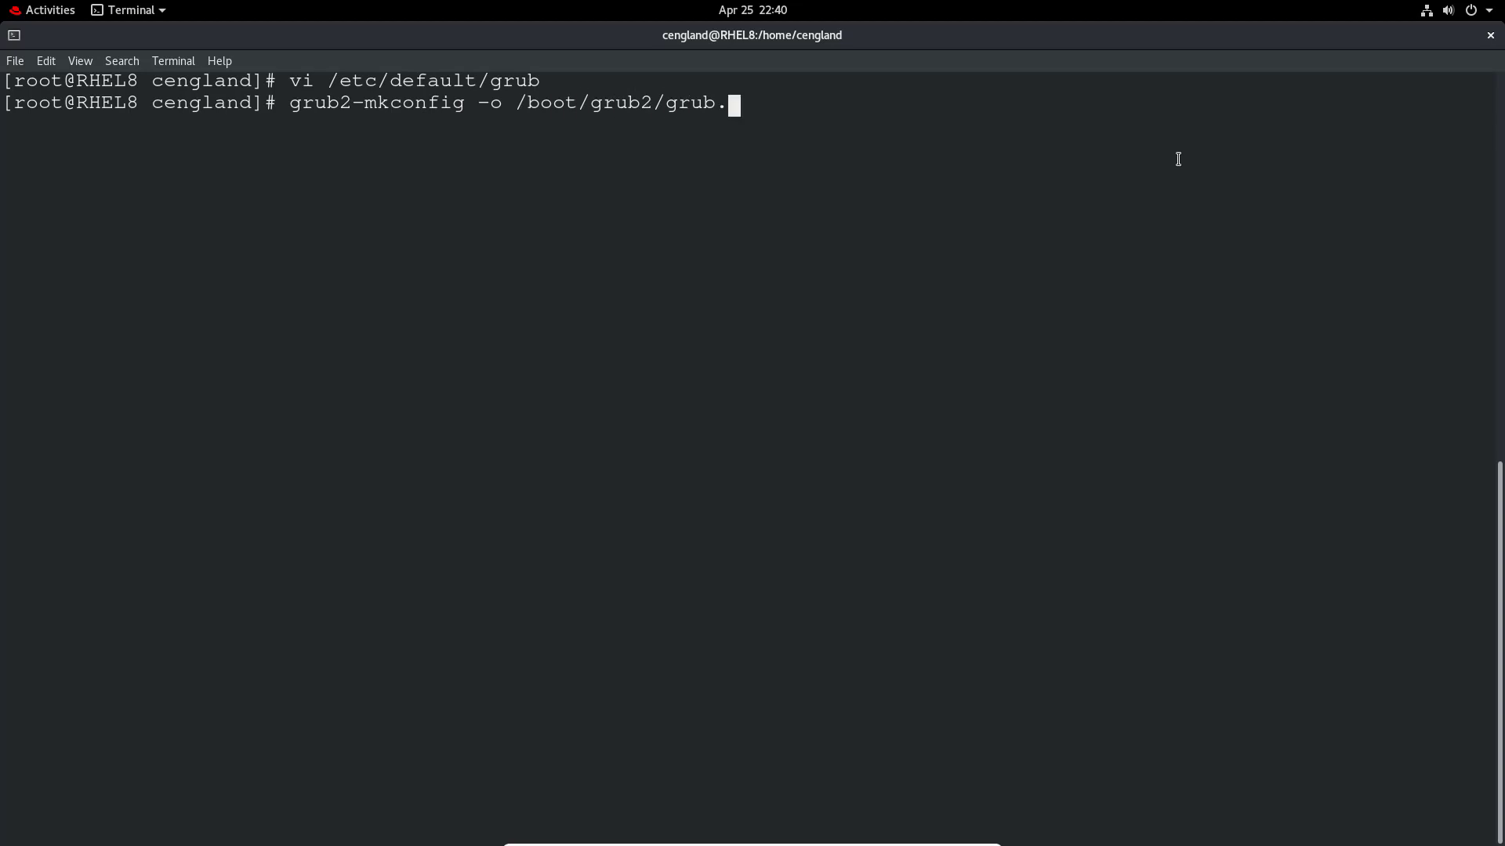
type("cfg")
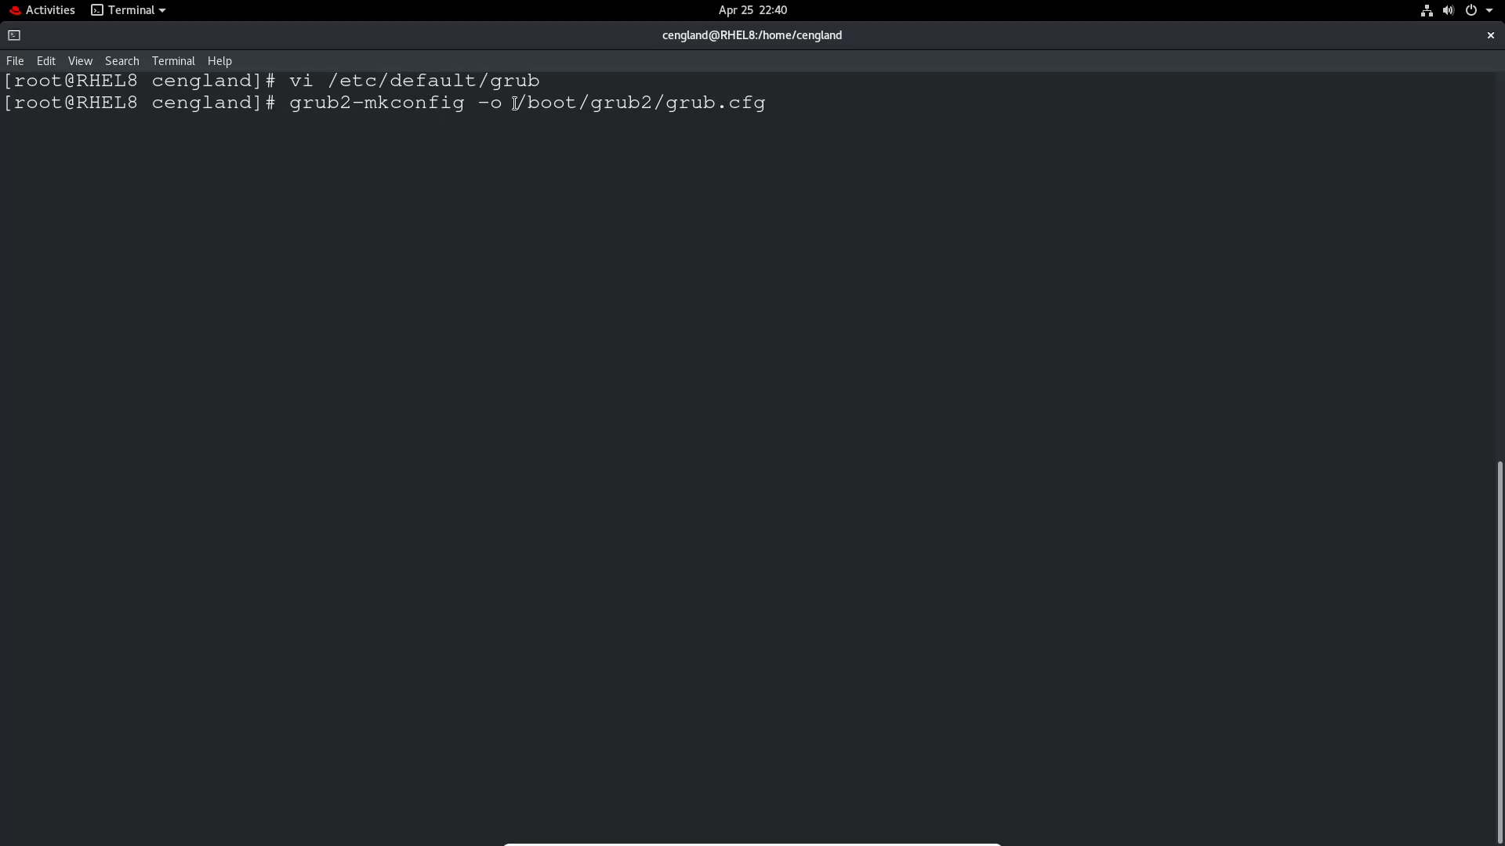
double_click(547, 103)
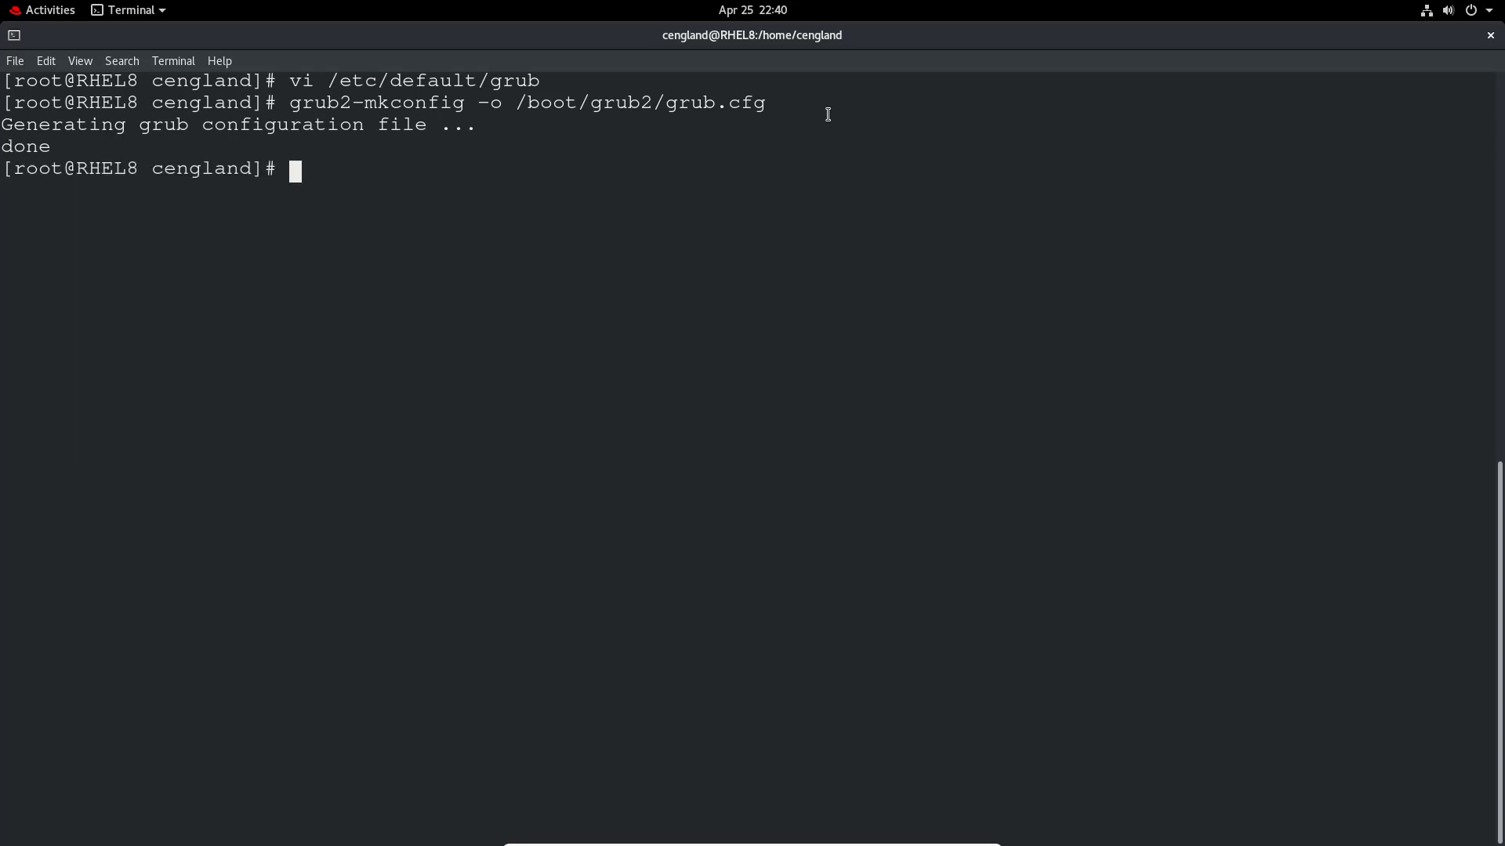
type("vi /bo")
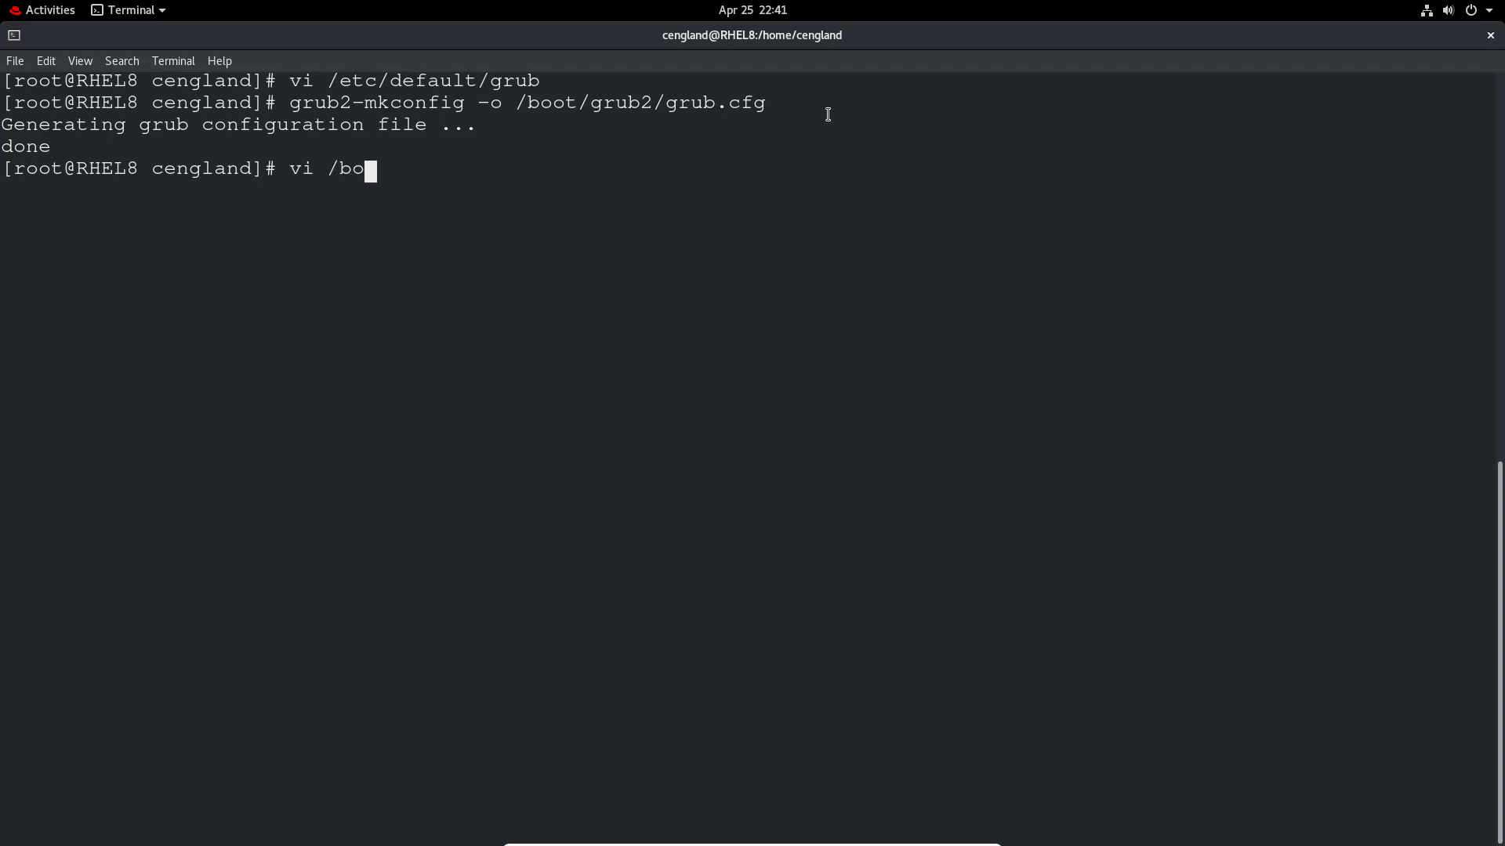
type("ot/gr")
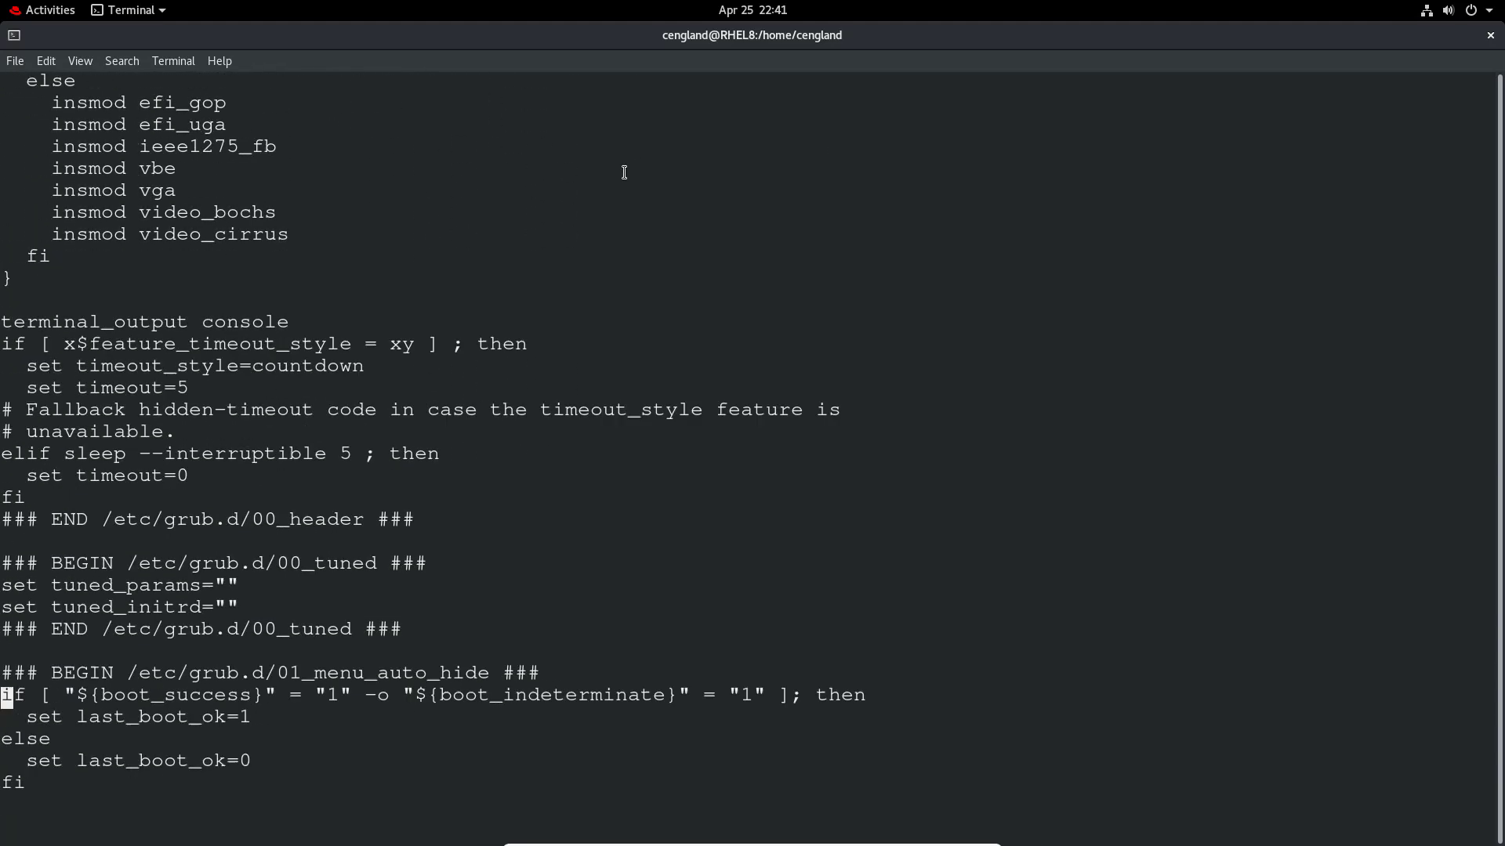
scroll("down", 3)
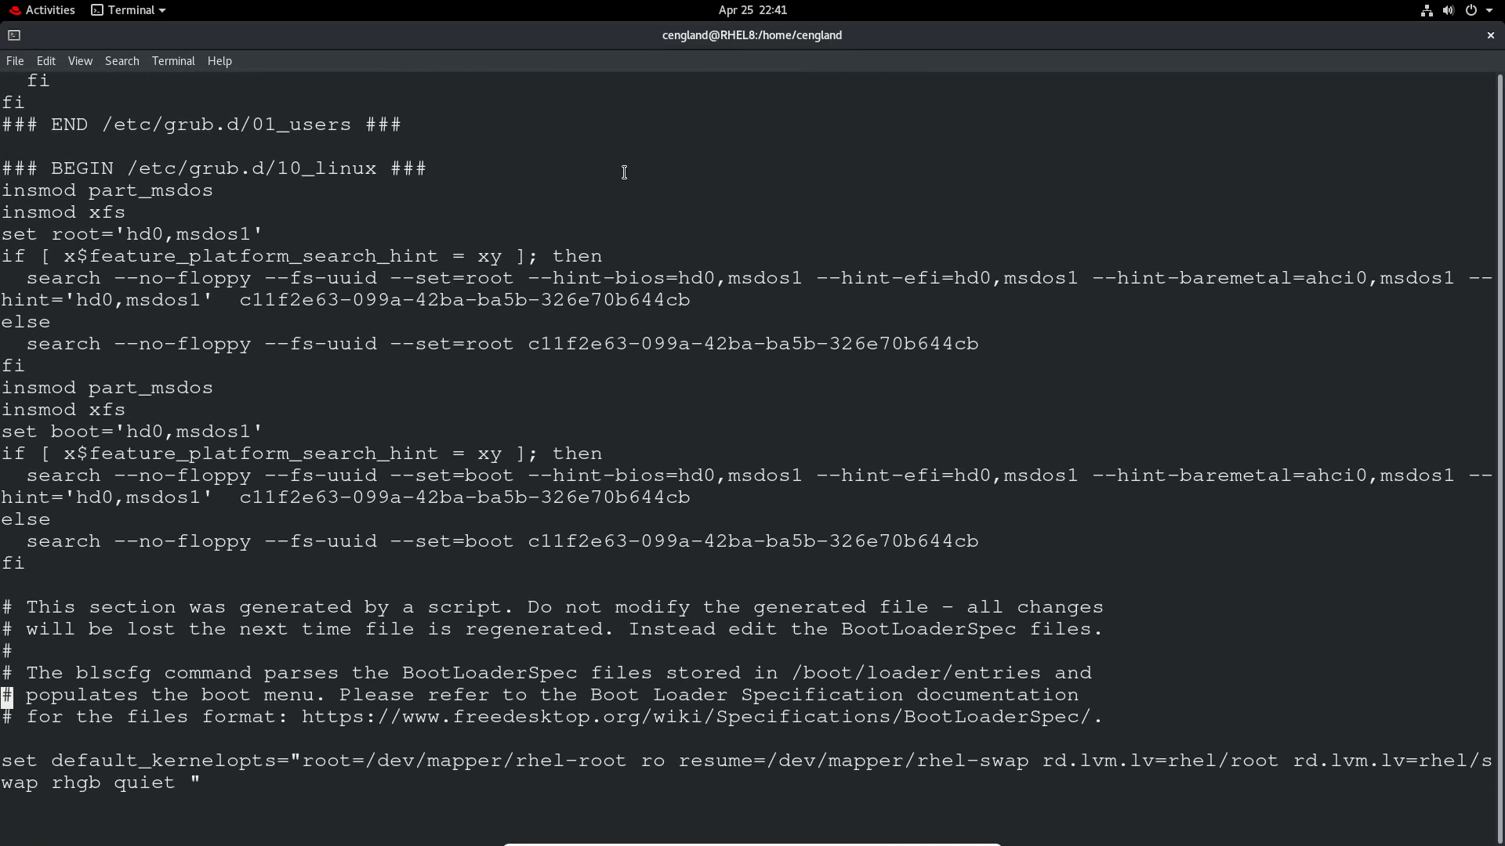
scroll("down", 3)
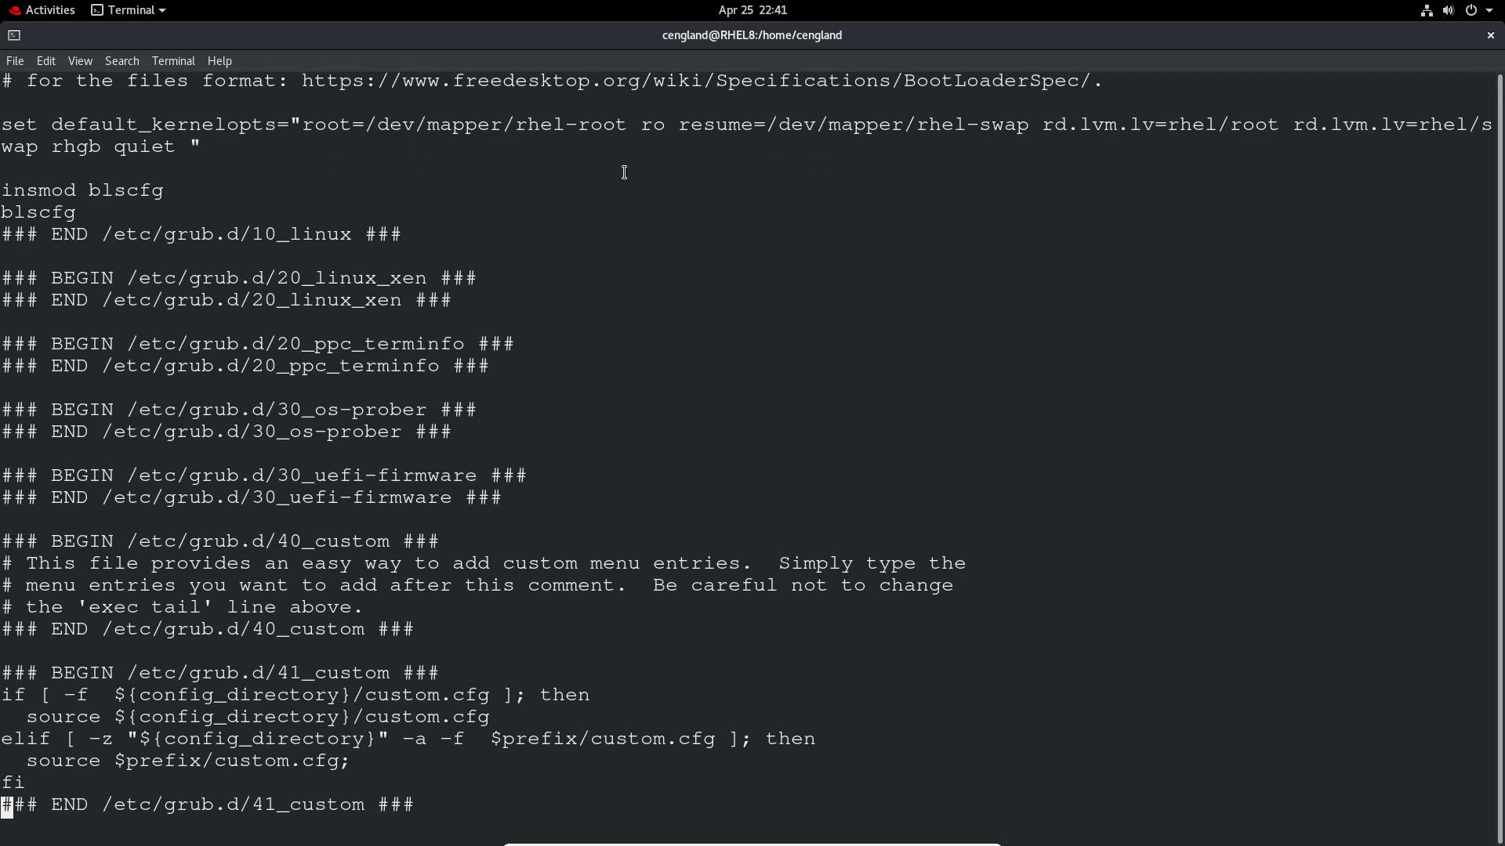
type(":q")
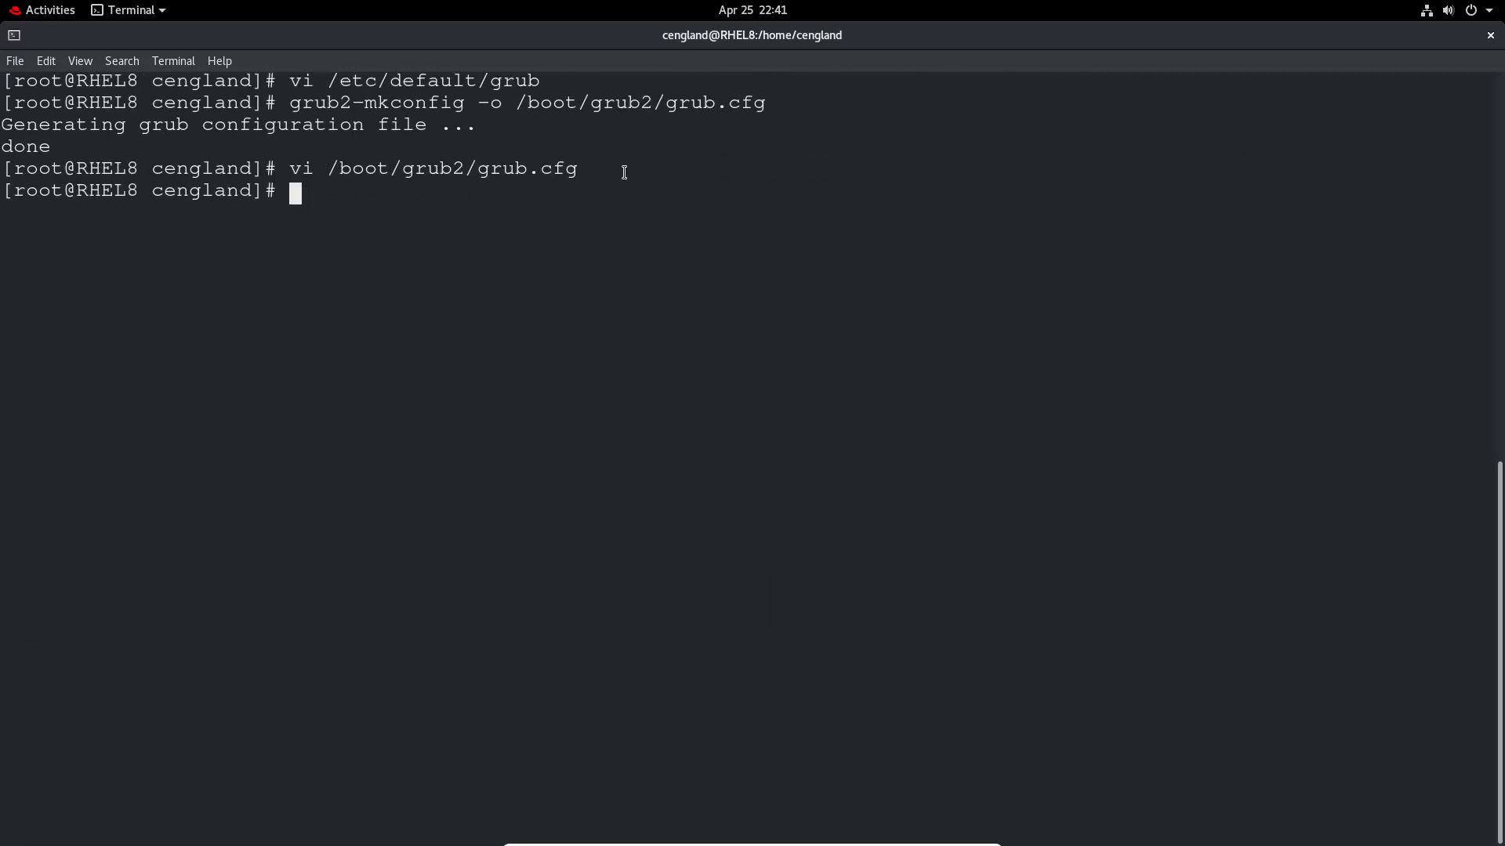
Check df -h | grep boot shows /boot at 26% used, then start typing reboot.
type("df -h")
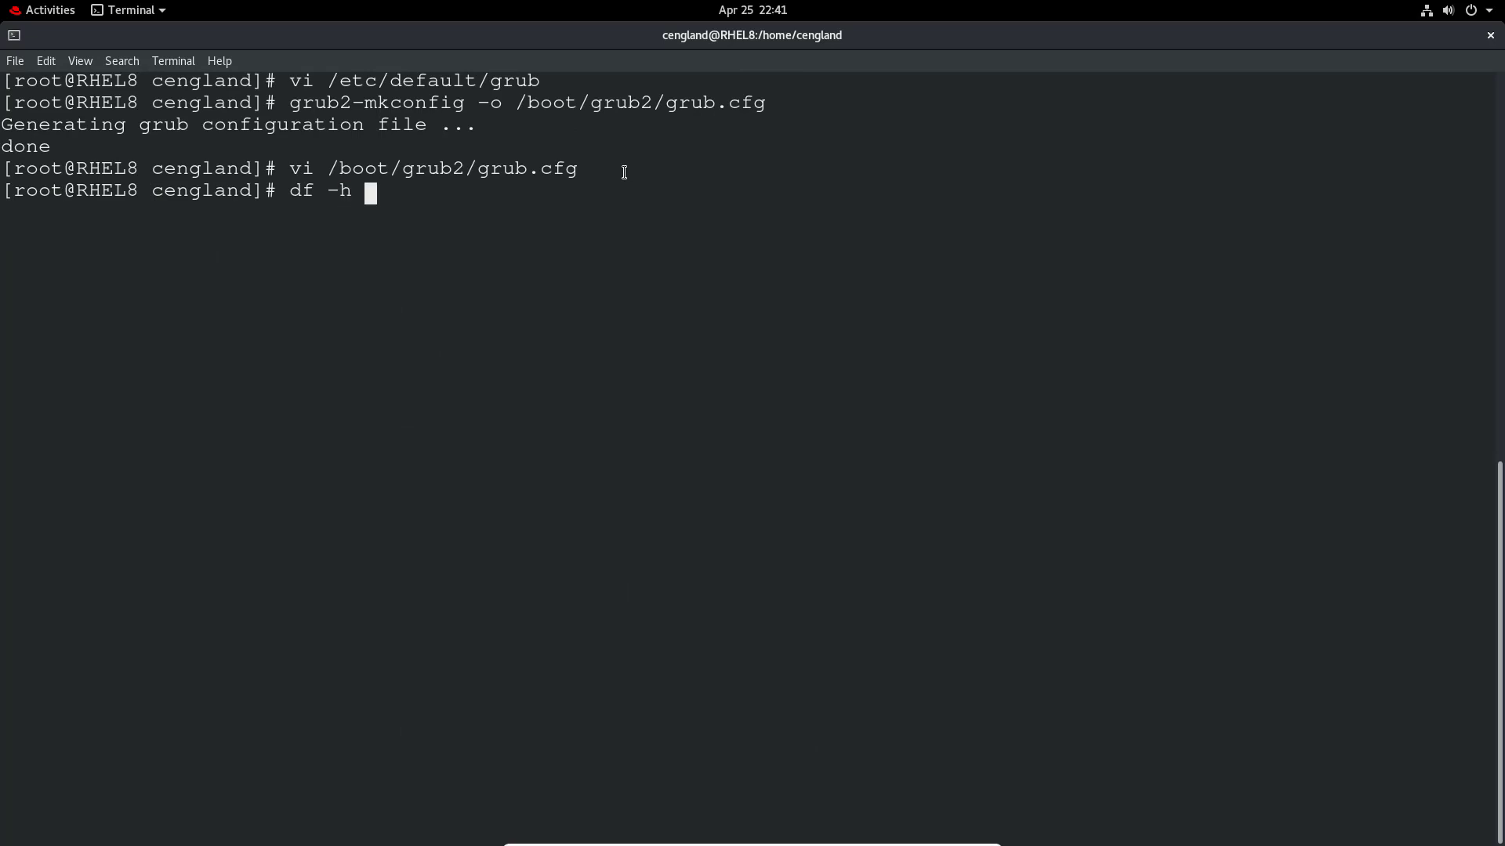
type("| grep boot")
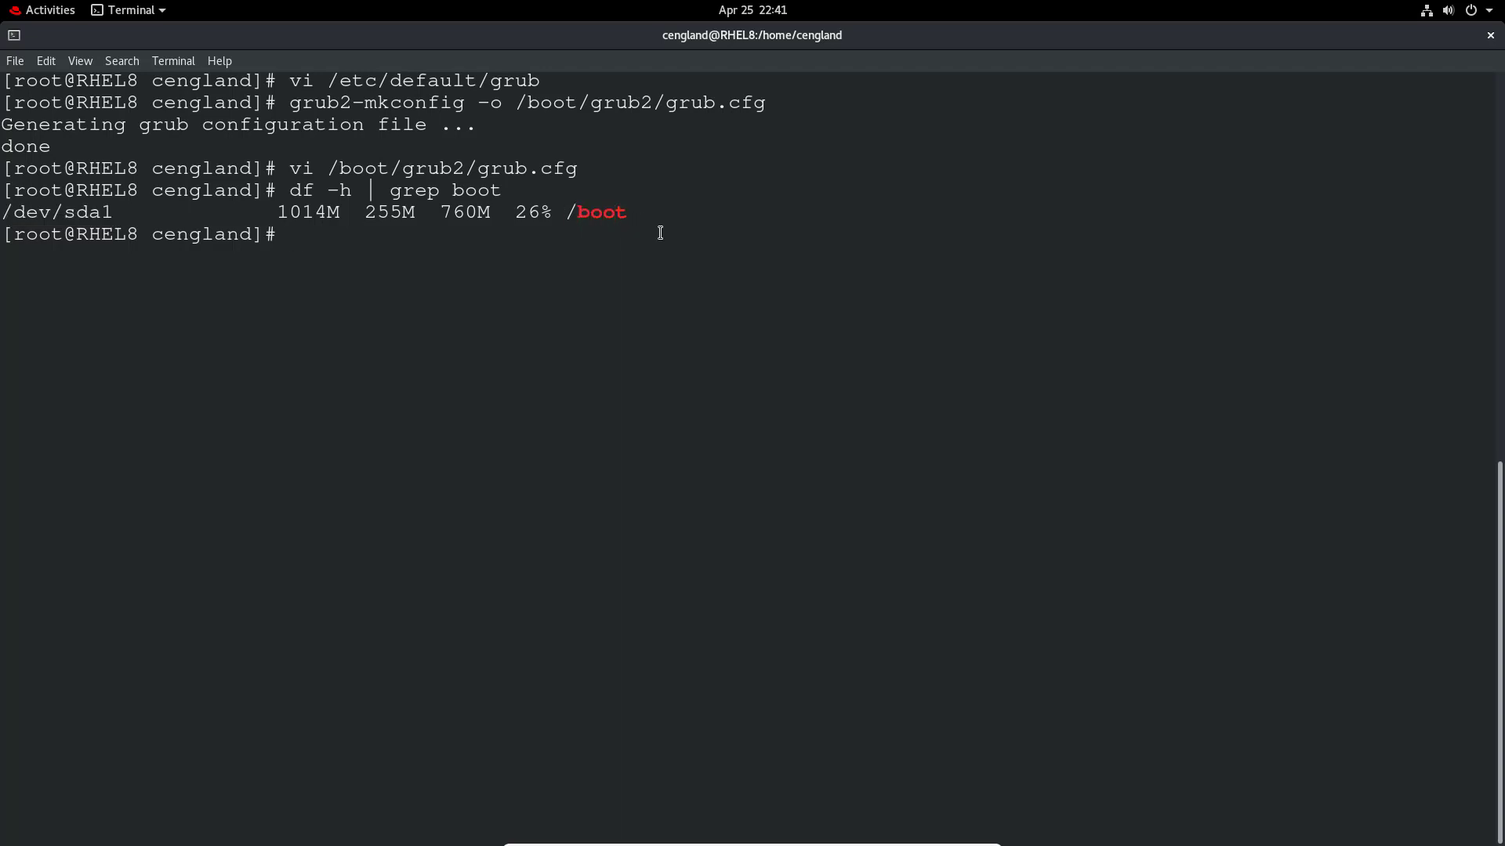
type("reboo")
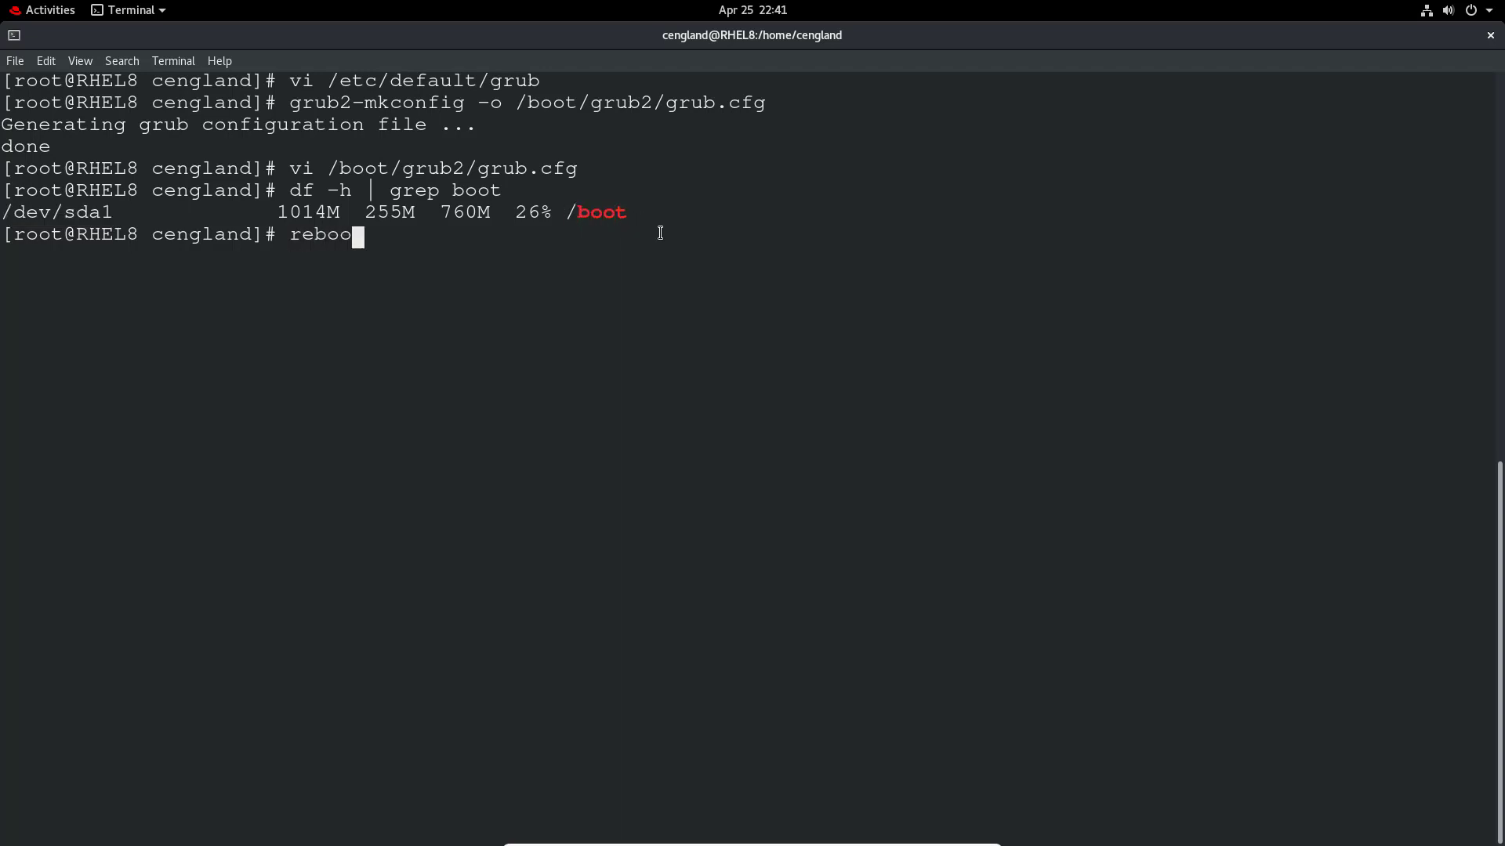